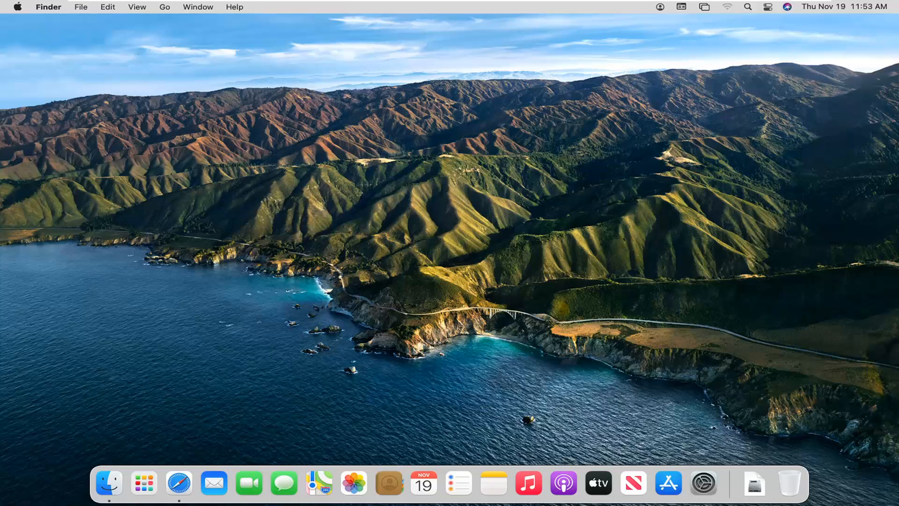
mouse_move(577, 292)
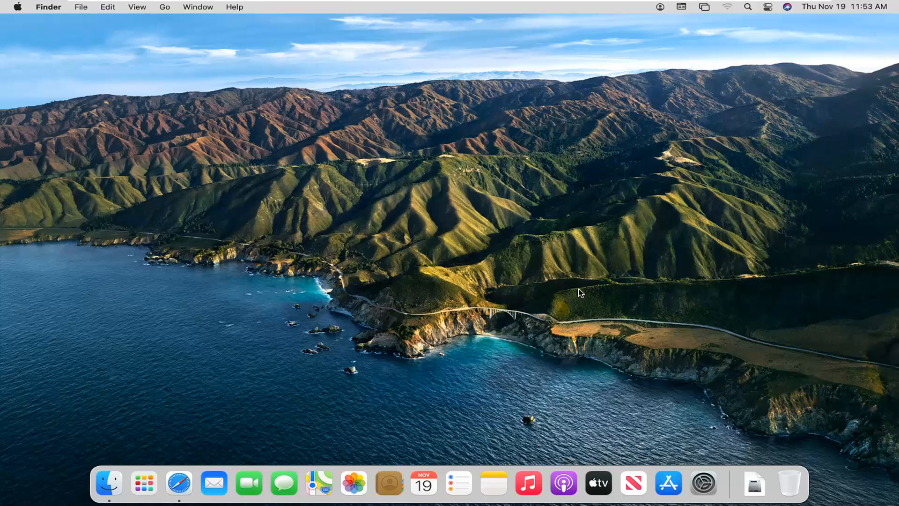
mouse_move(704, 484)
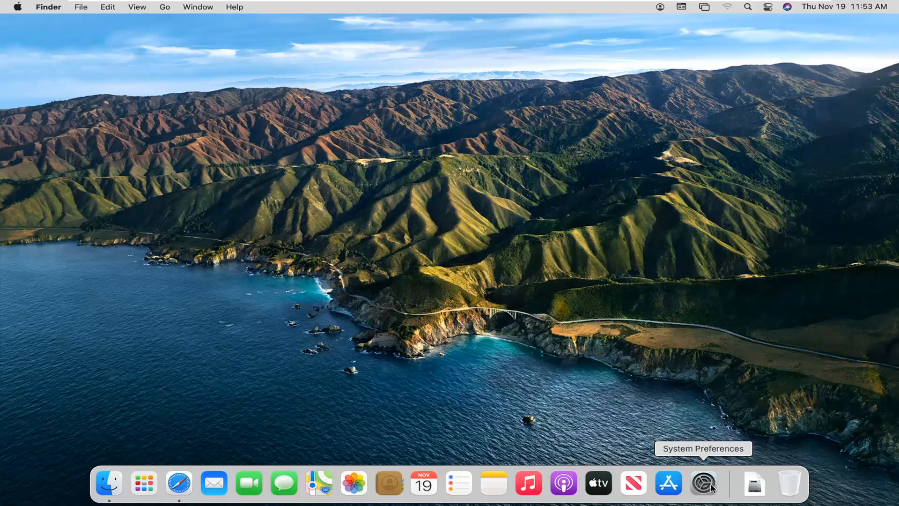
Launch System Preferences from the Dock to show all preference panes
click(704, 482)
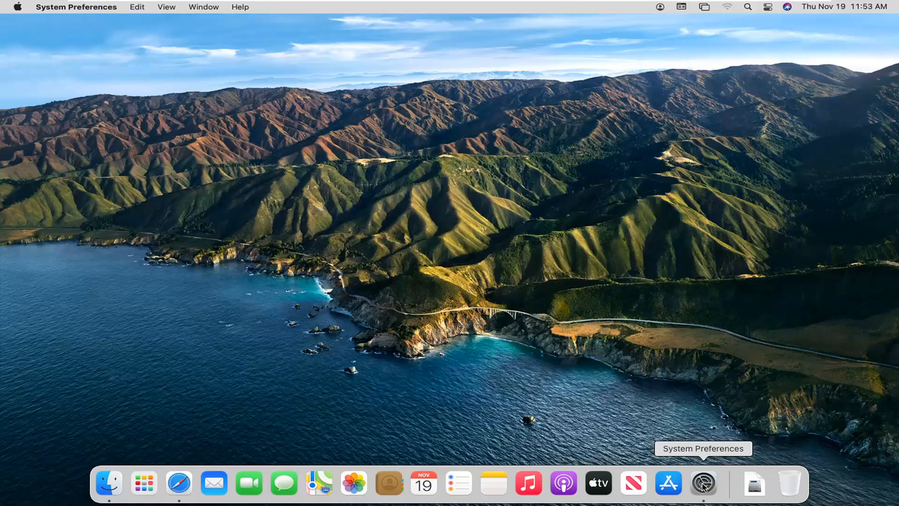
click(702, 483)
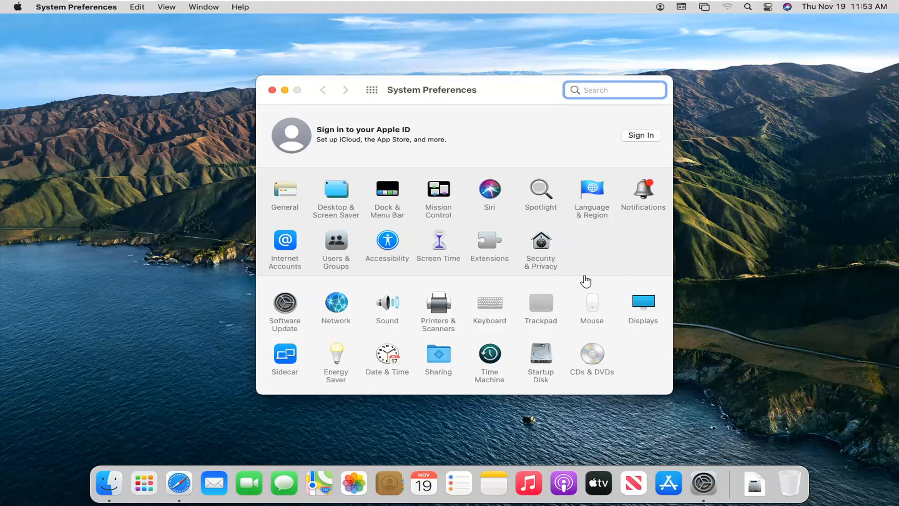
mouse_move(538, 247)
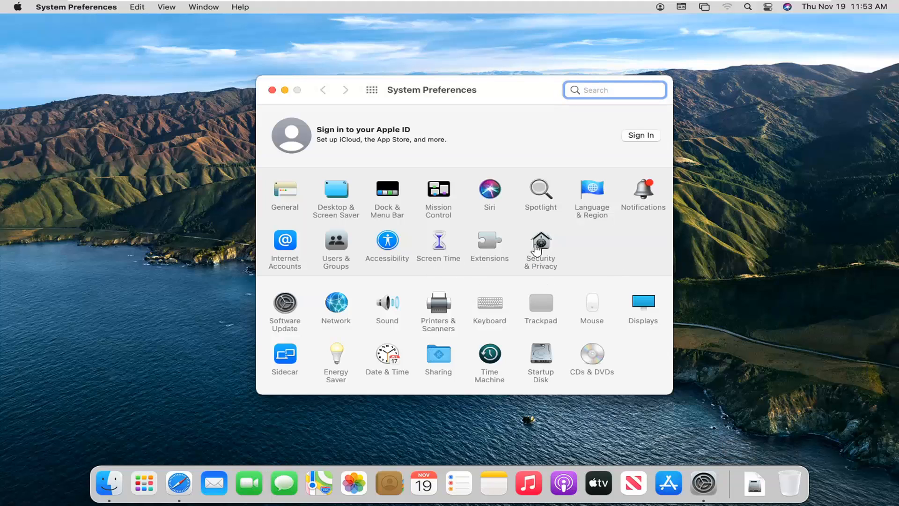
mouse_move(541, 243)
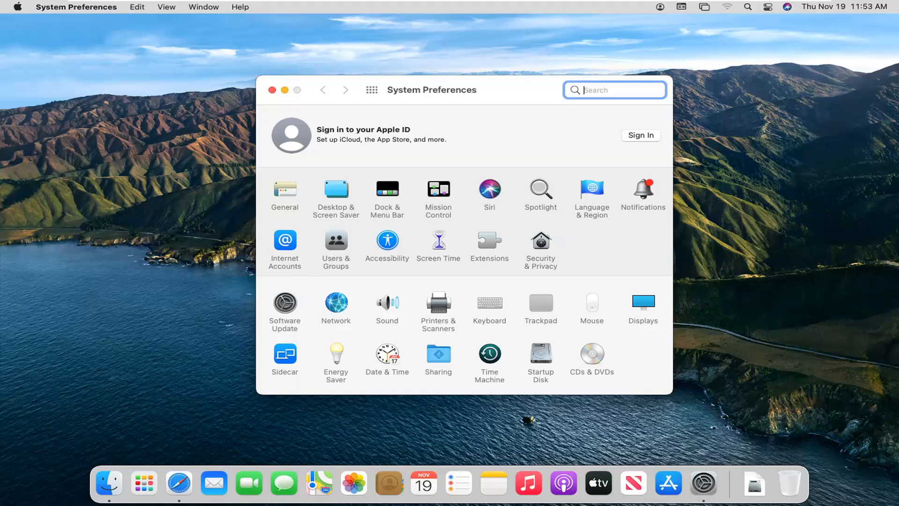
Unlock the Security & Privacy FileVault settings with the admin password
click(540, 242)
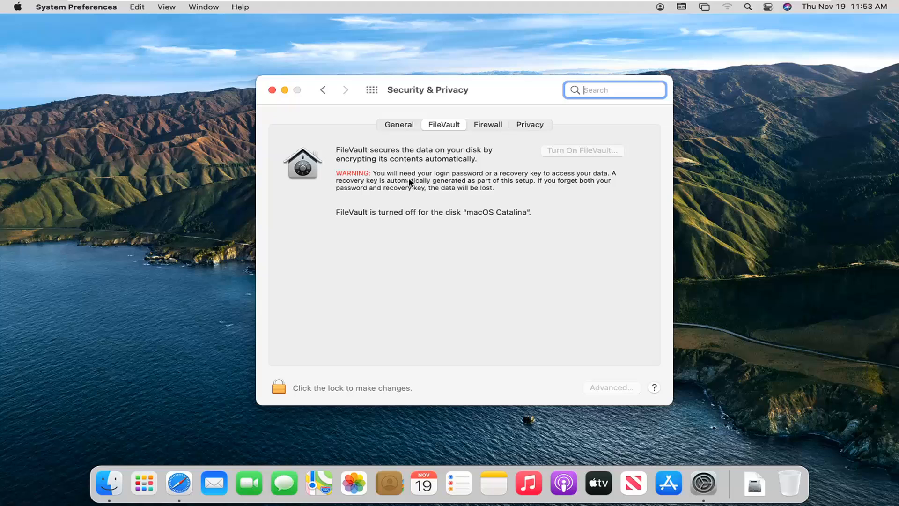
mouse_move(300, 392)
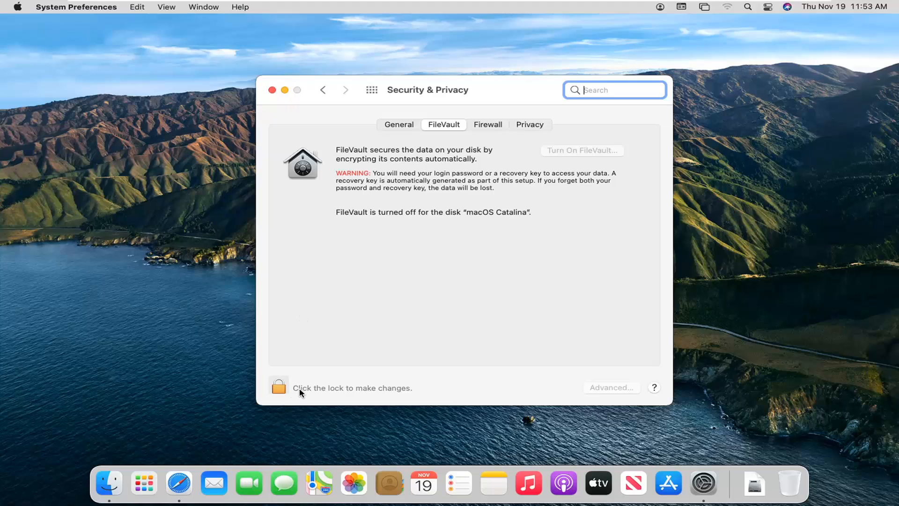
click(278, 386)
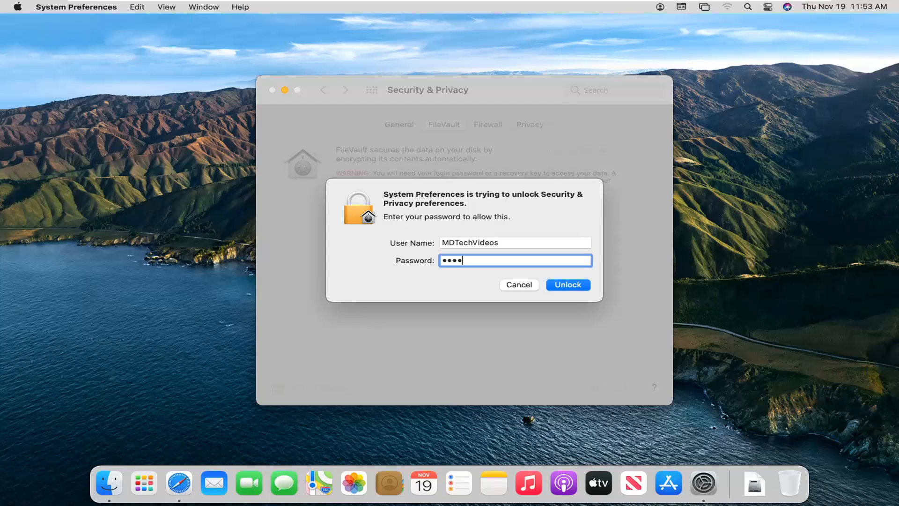
text(••••)
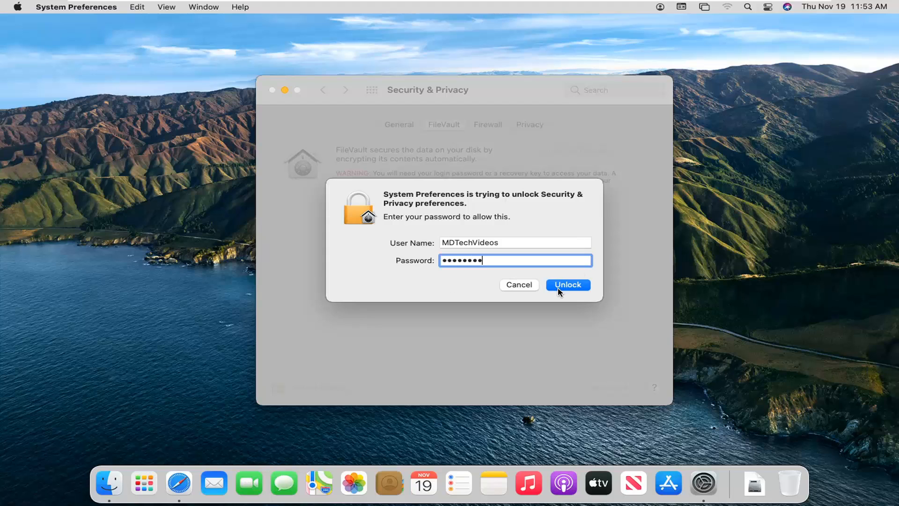
click(567, 285)
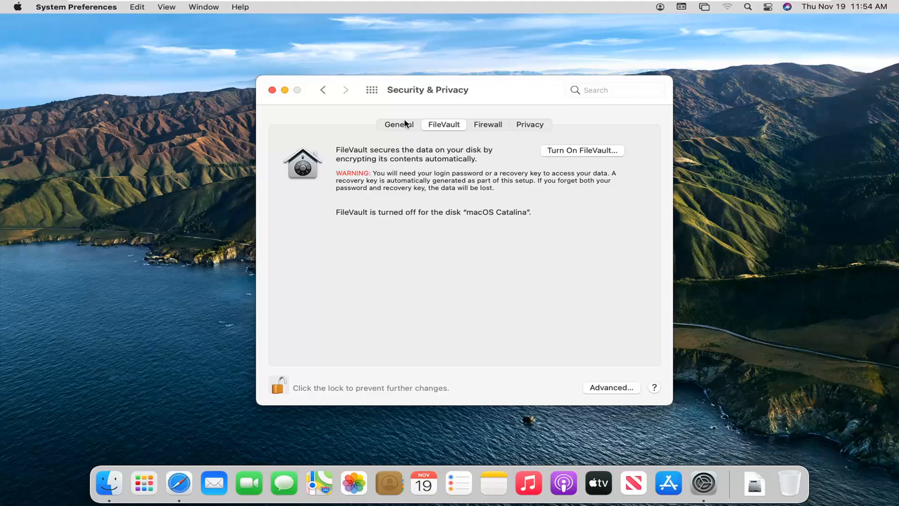
mouse_move(454, 163)
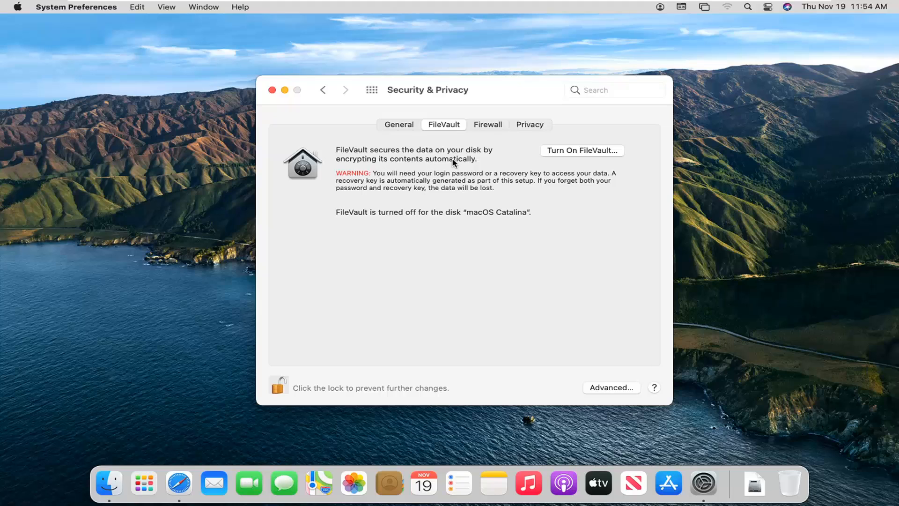
mouse_move(437, 132)
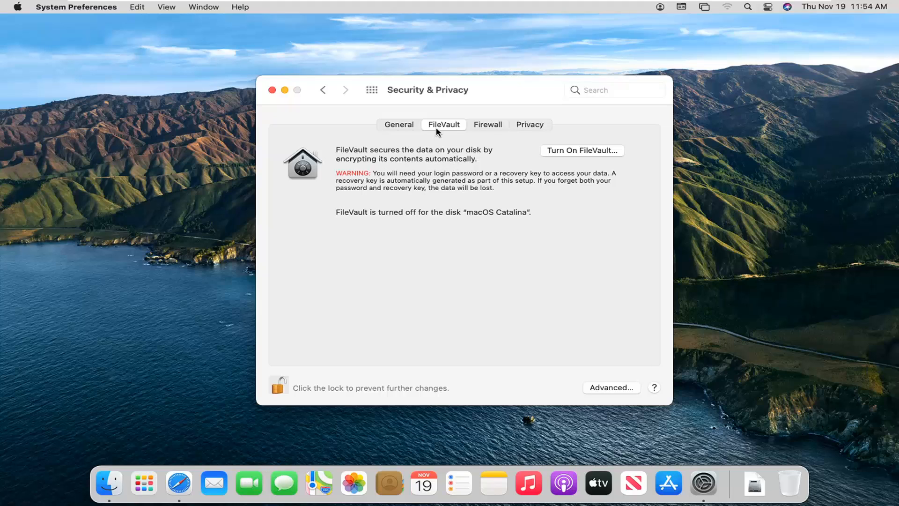
click(399, 124)
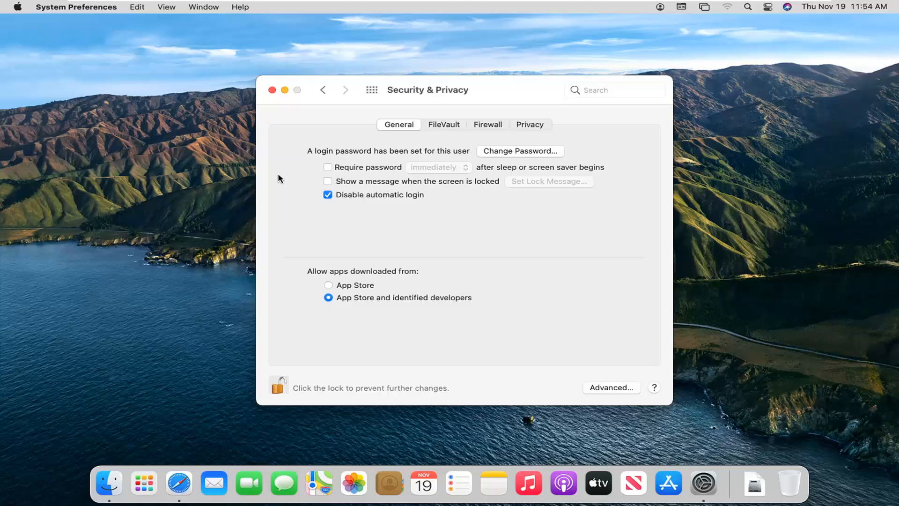
click(444, 125)
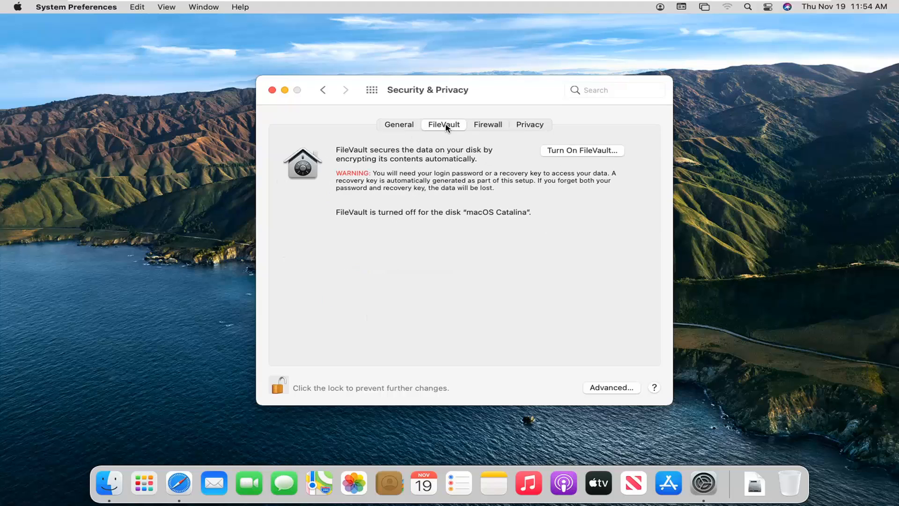
mouse_move(443, 144)
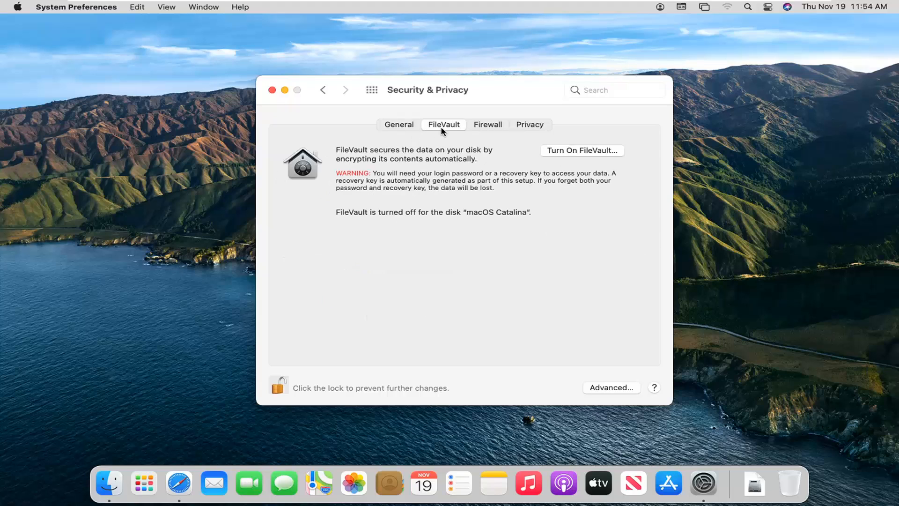
click(399, 125)
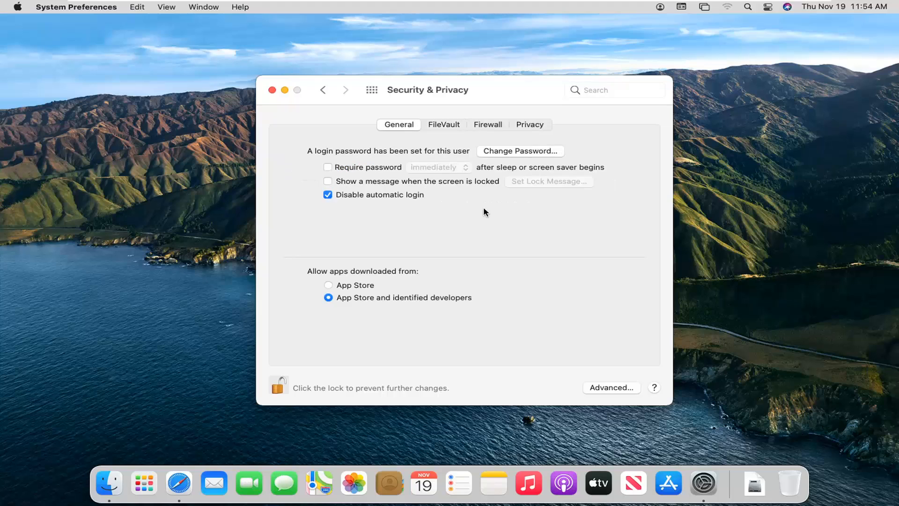
click(444, 124)
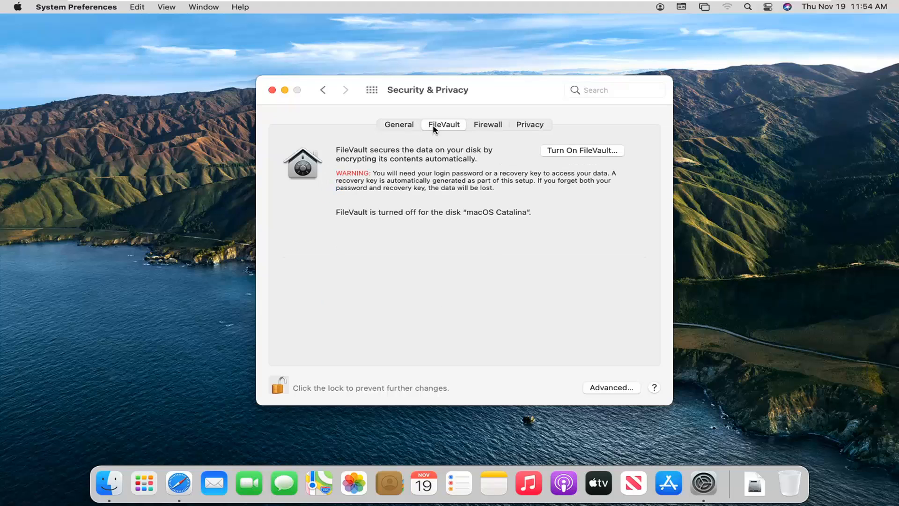
mouse_move(361, 181)
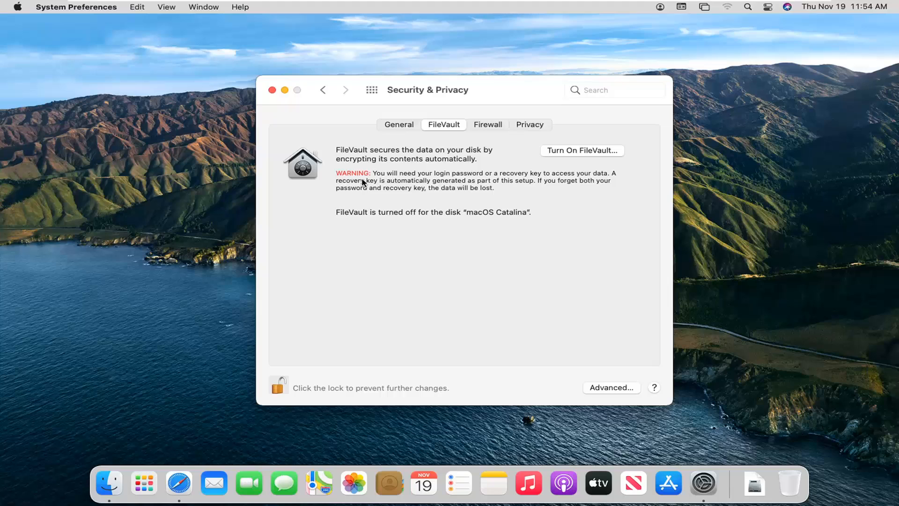
mouse_move(364, 165)
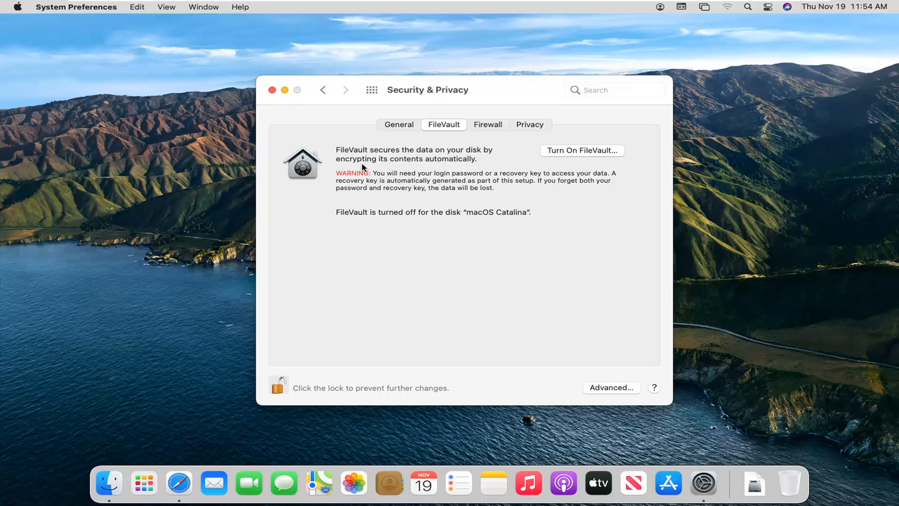
mouse_move(462, 169)
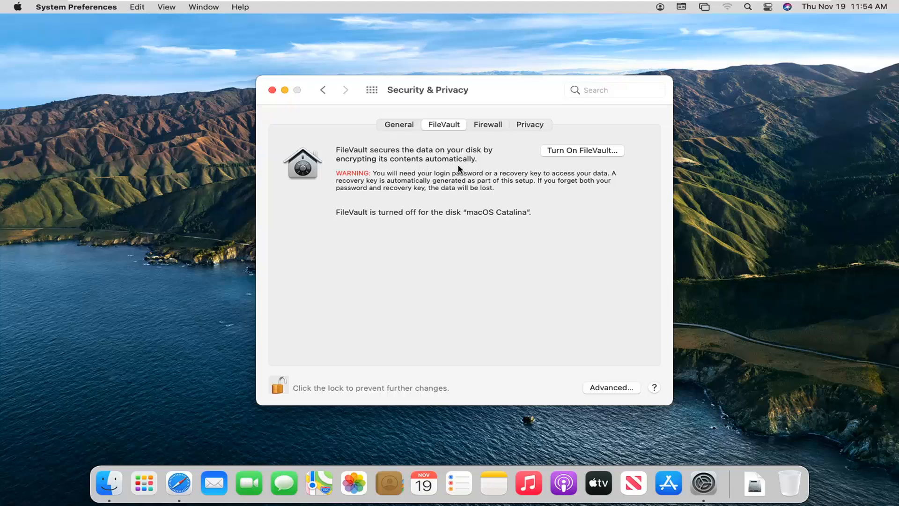
mouse_move(405, 197)
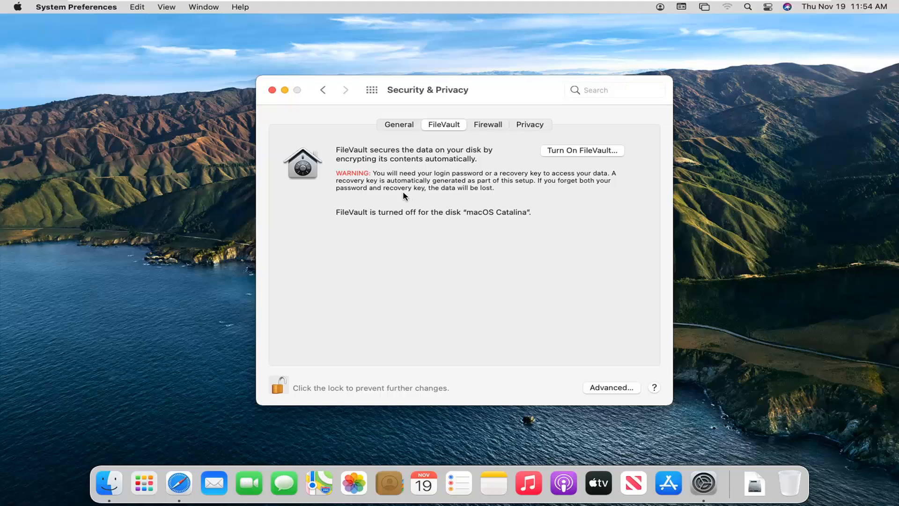
mouse_move(406, 182)
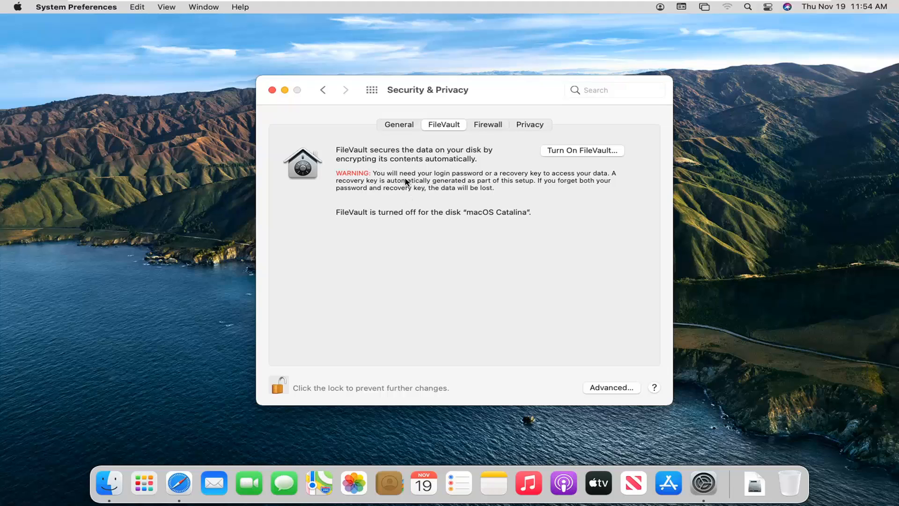
mouse_move(441, 189)
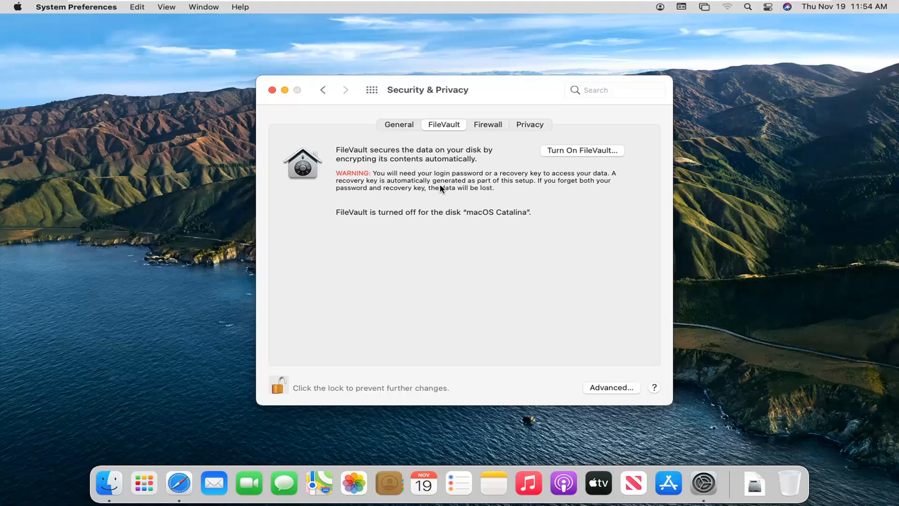
mouse_move(416, 195)
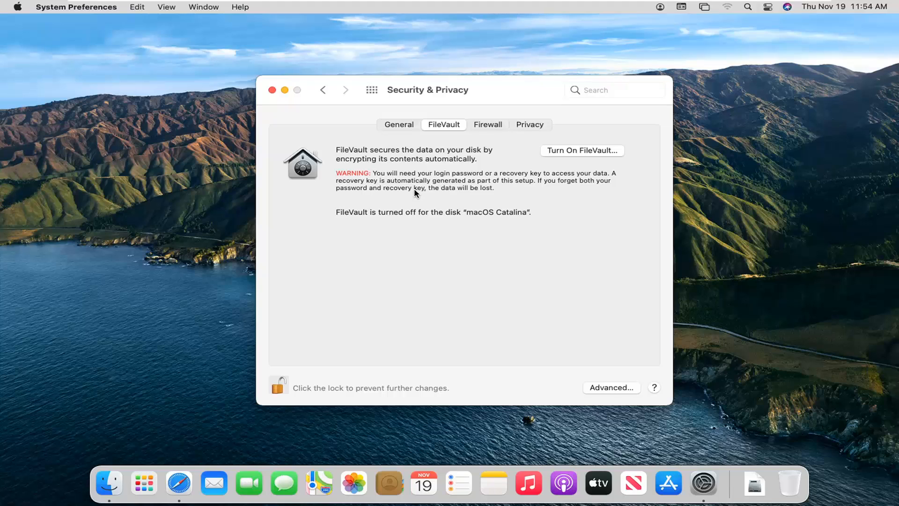
mouse_move(475, 191)
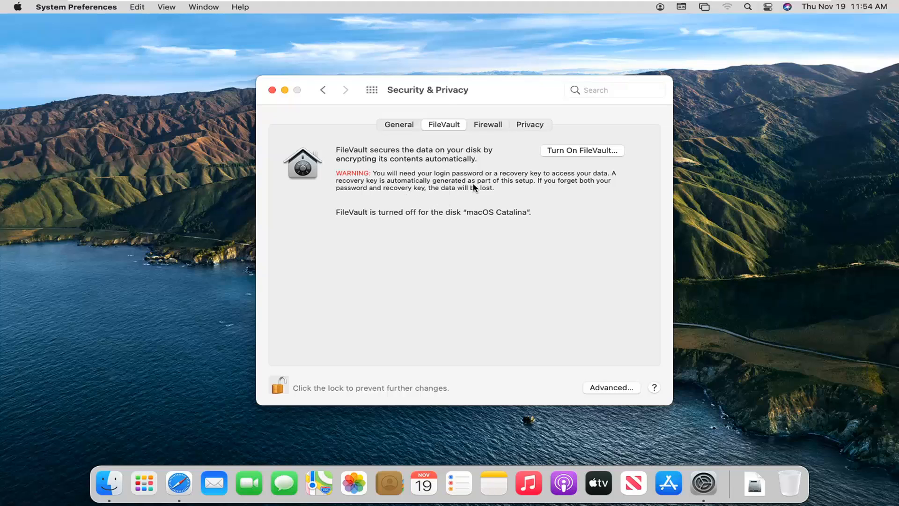
mouse_move(572, 191)
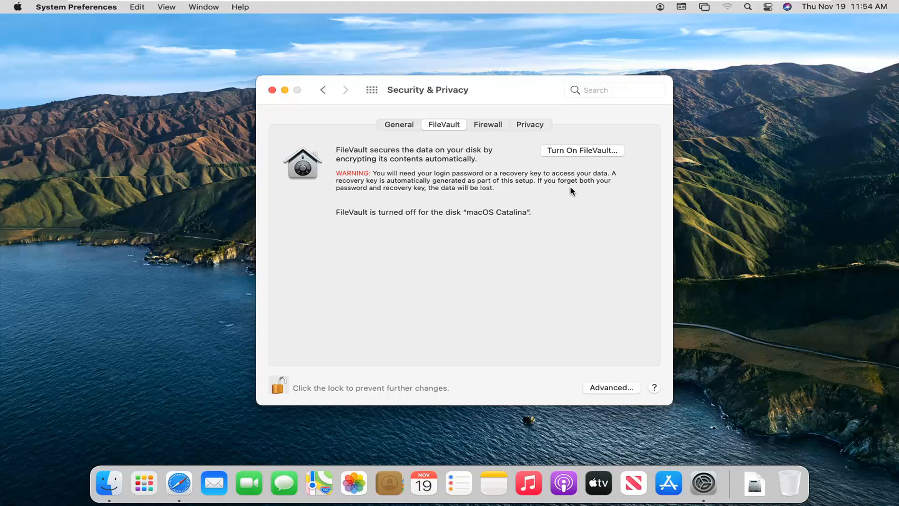
mouse_move(418, 199)
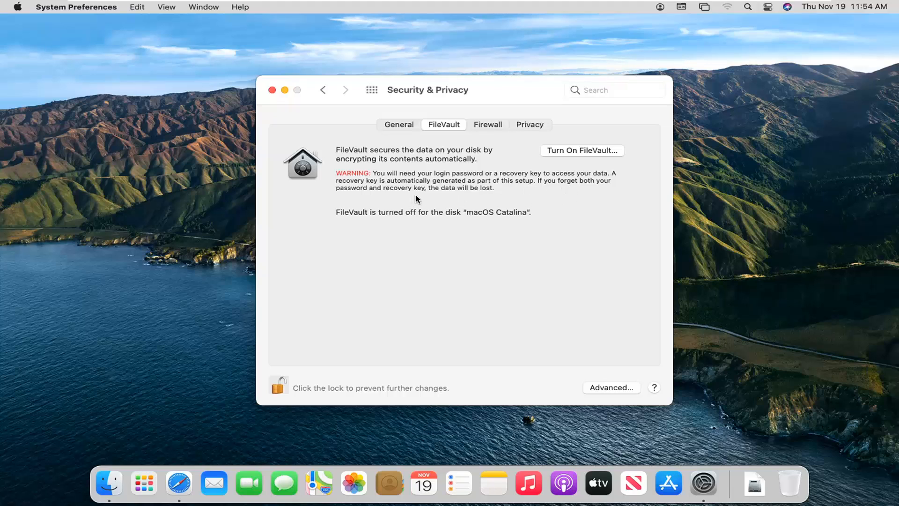
mouse_move(418, 181)
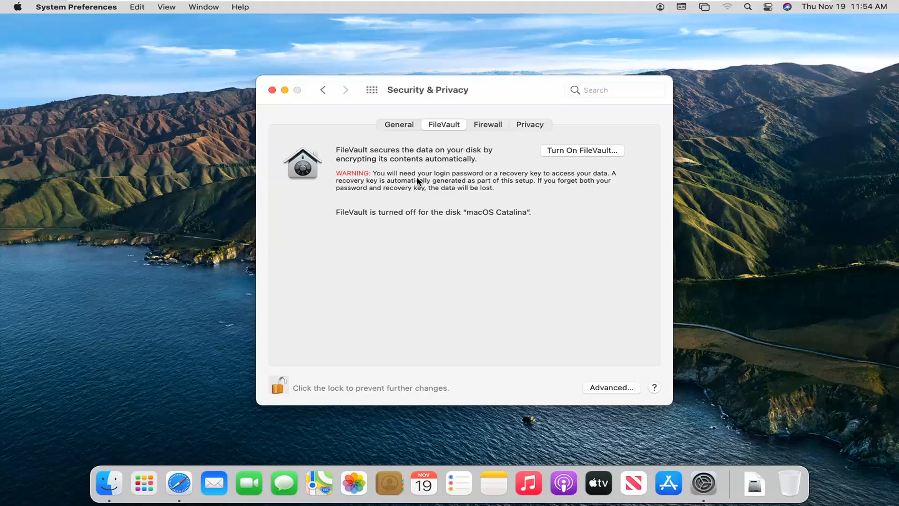
mouse_move(366, 195)
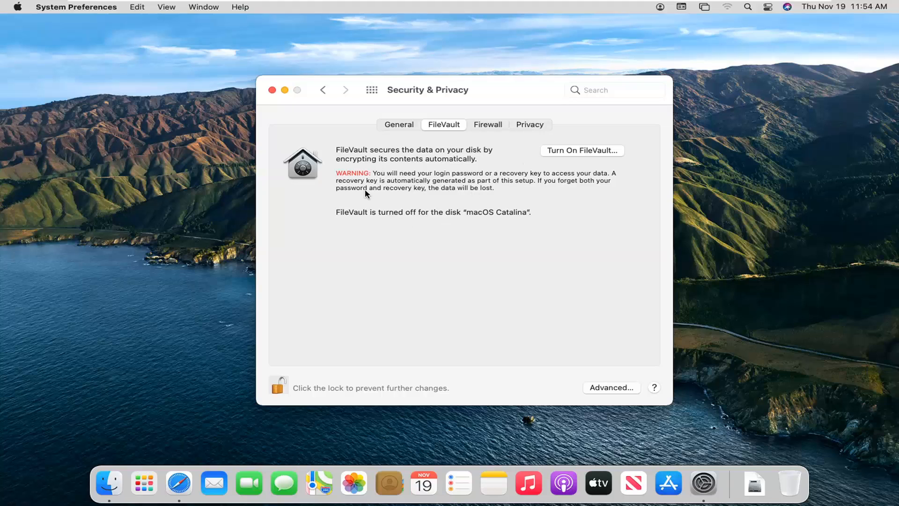
mouse_move(373, 205)
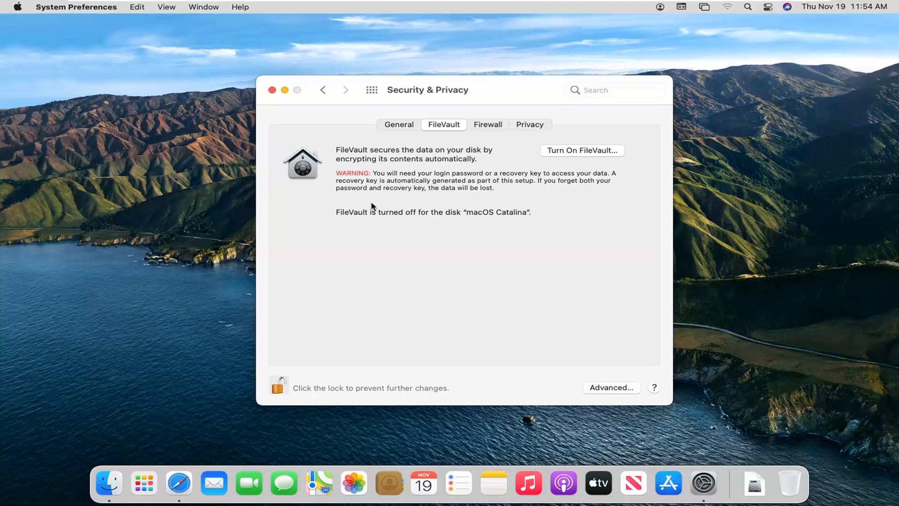
mouse_move(430, 194)
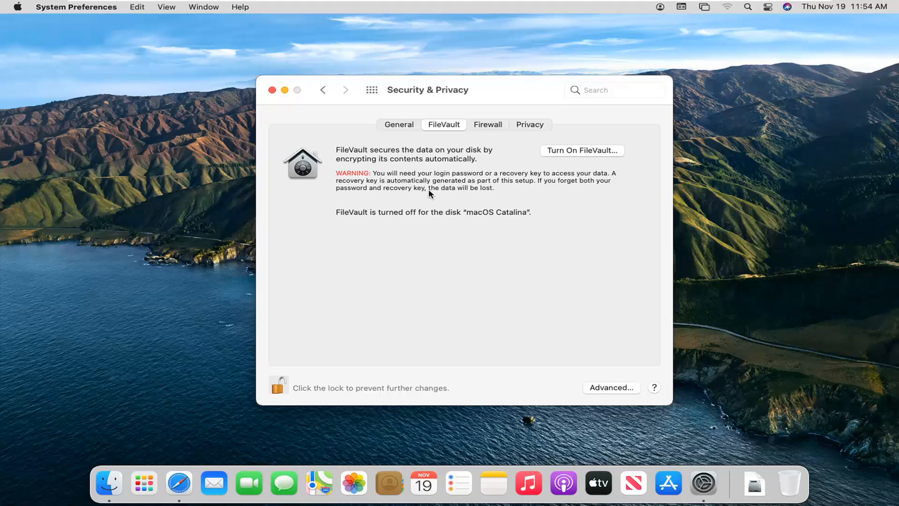
mouse_move(482, 171)
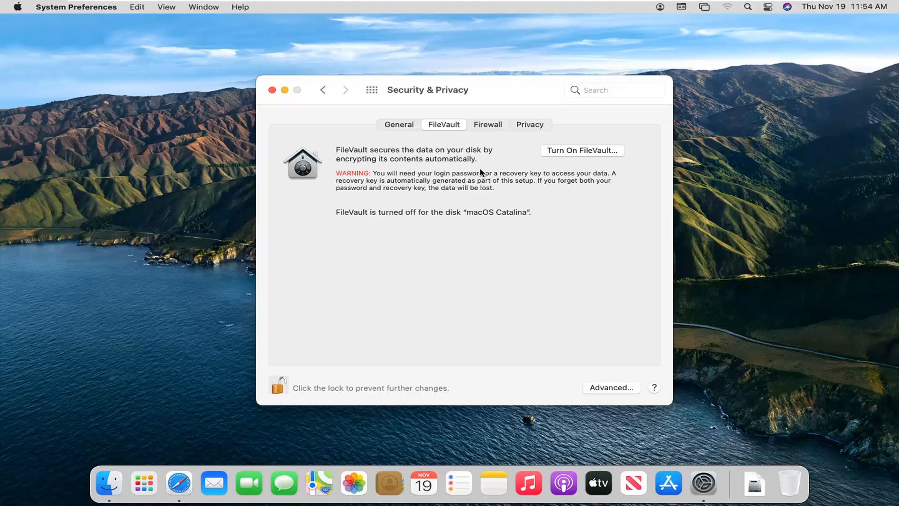
mouse_move(451, 181)
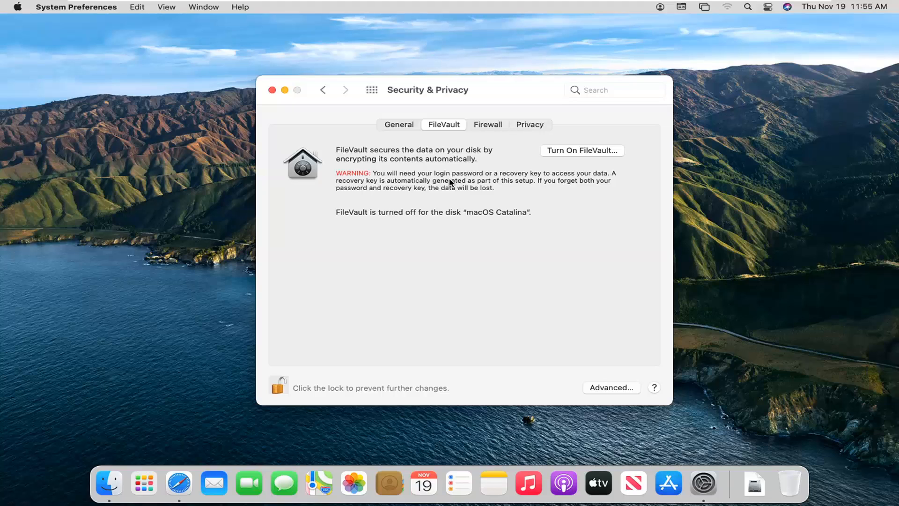
mouse_move(511, 184)
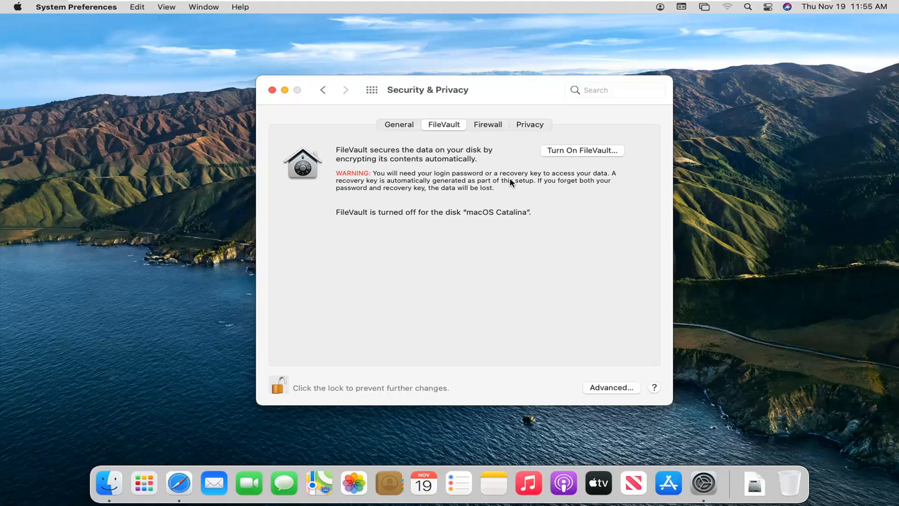
mouse_move(522, 176)
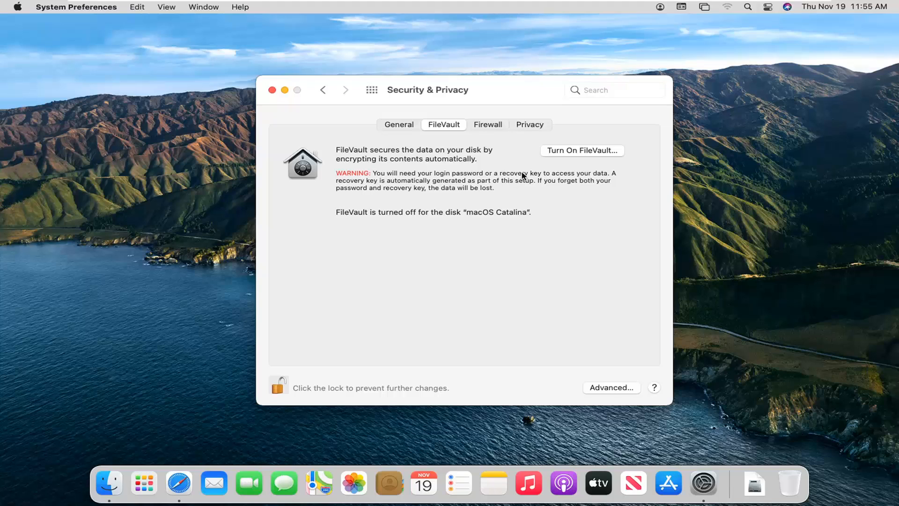
mouse_move(519, 181)
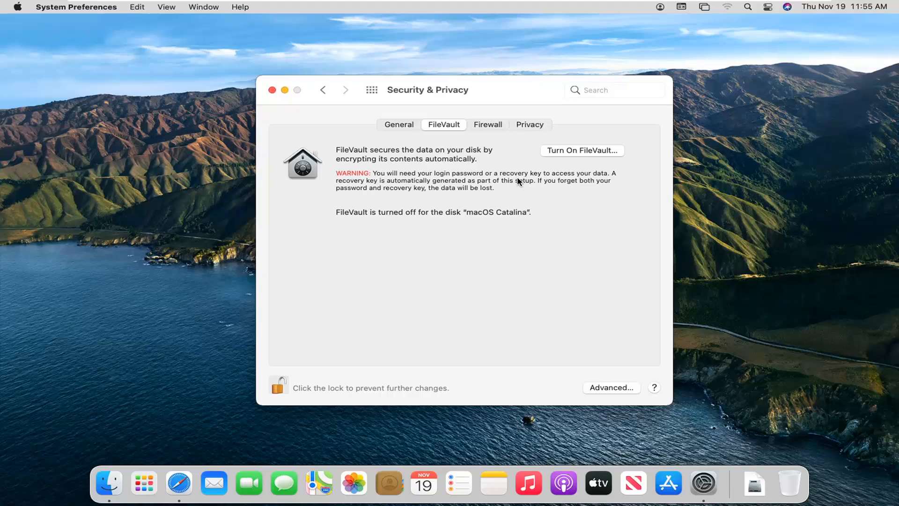
mouse_move(509, 163)
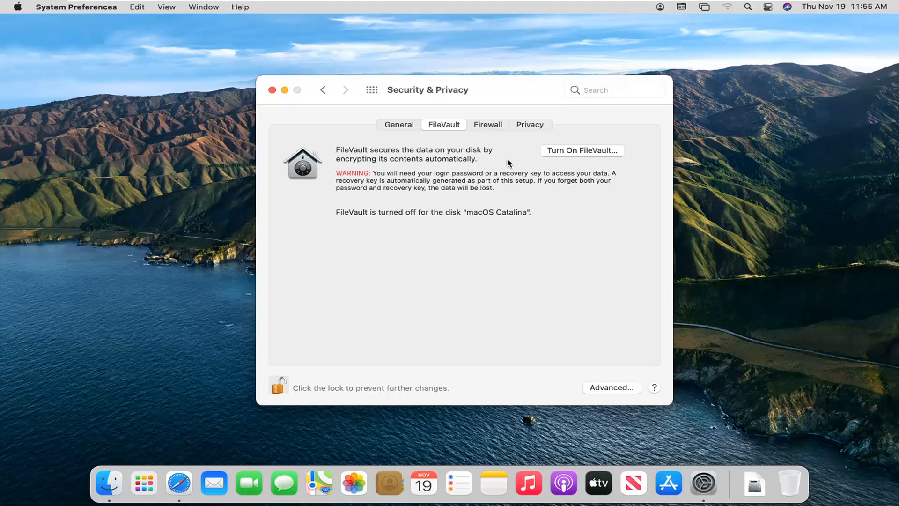
mouse_move(500, 196)
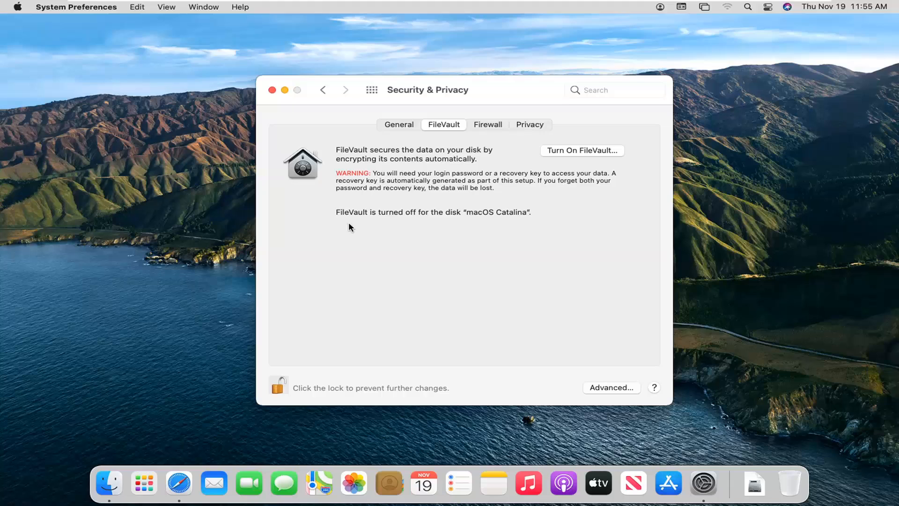
mouse_move(557, 161)
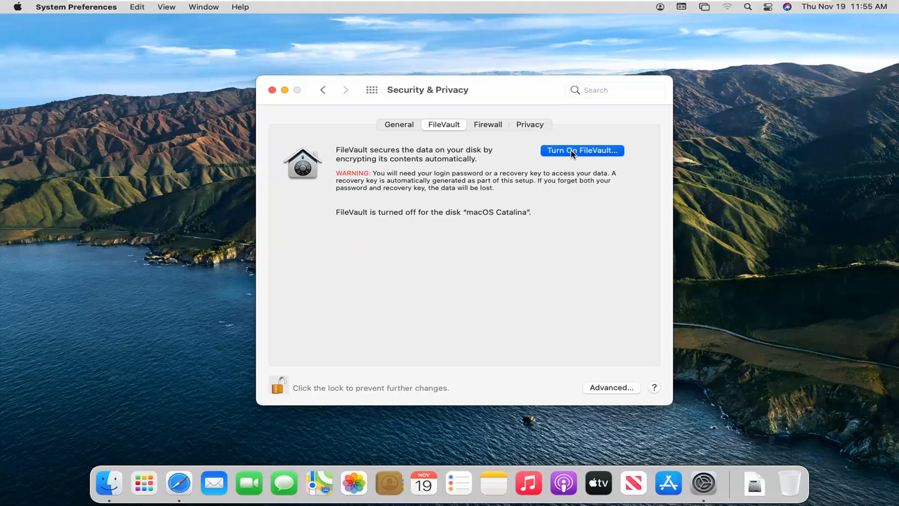
Start FileVault setup and choose a recovery key instead of the iCloud account
click(583, 150)
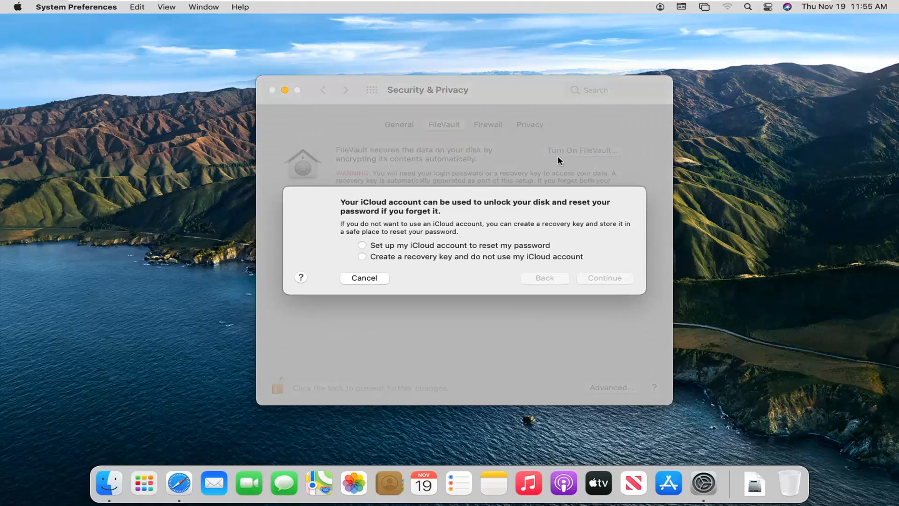
mouse_move(380, 266)
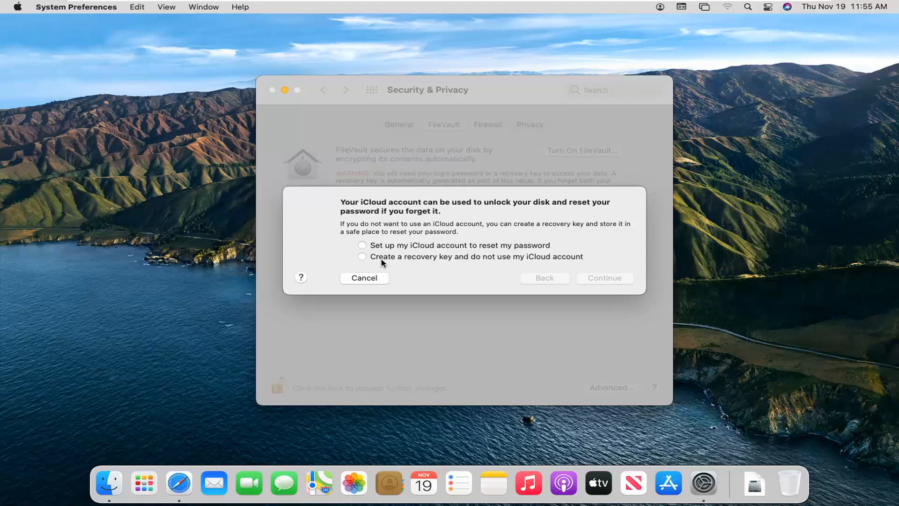
mouse_move(386, 261)
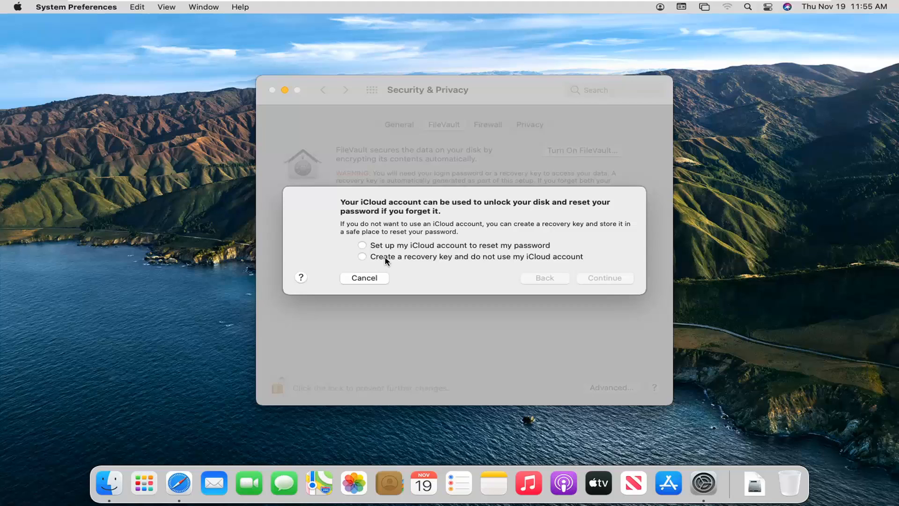
mouse_move(382, 246)
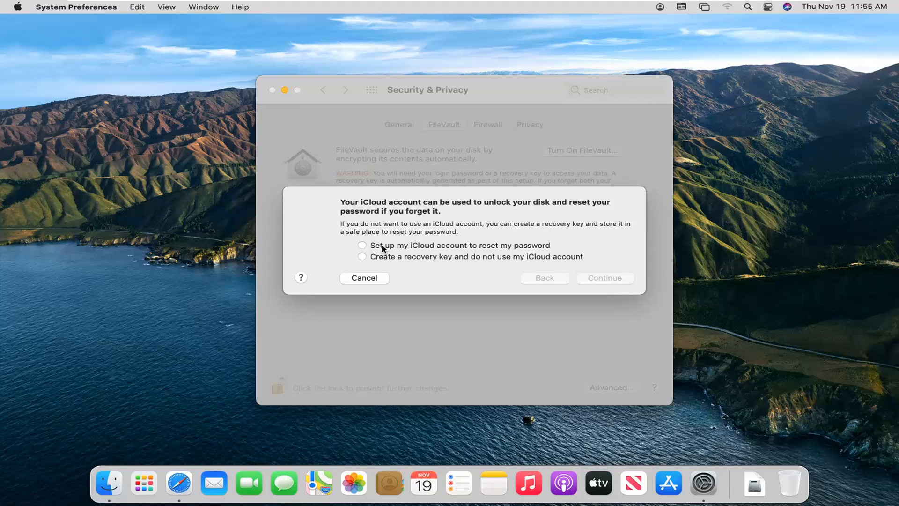
mouse_move(428, 251)
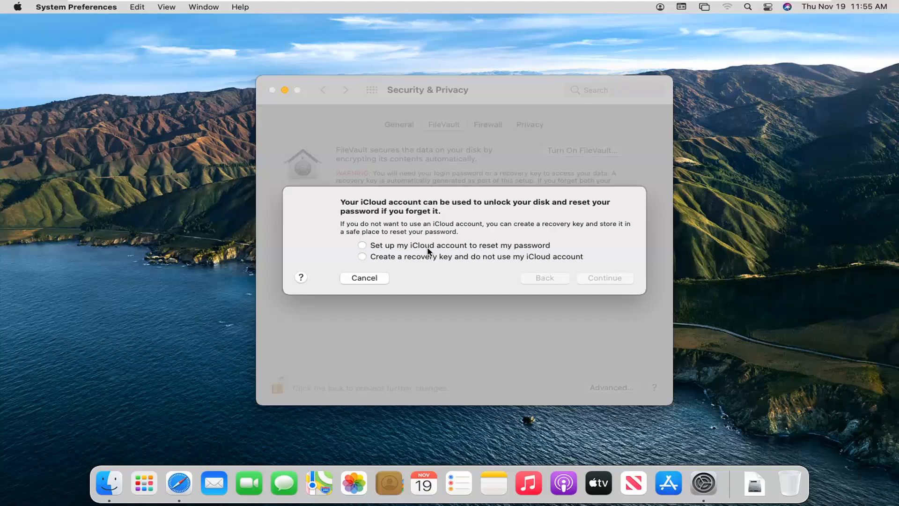
mouse_move(396, 260)
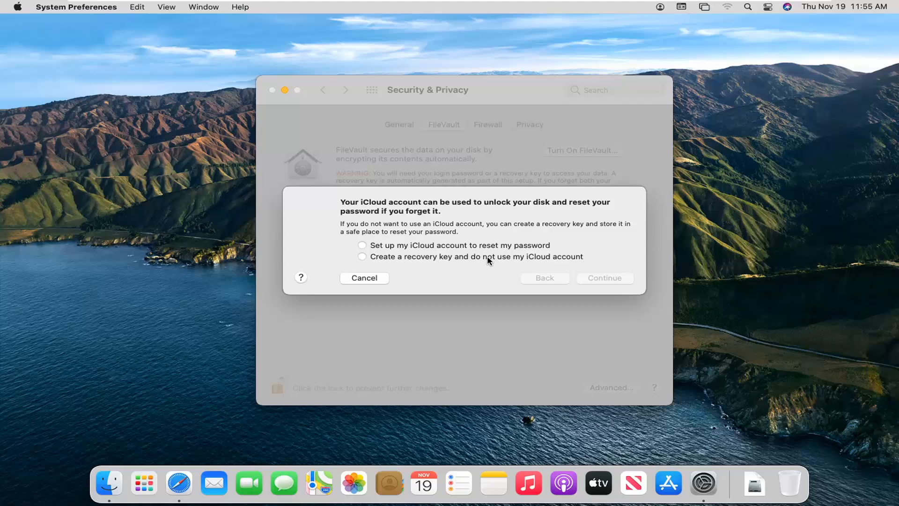
mouse_move(497, 257)
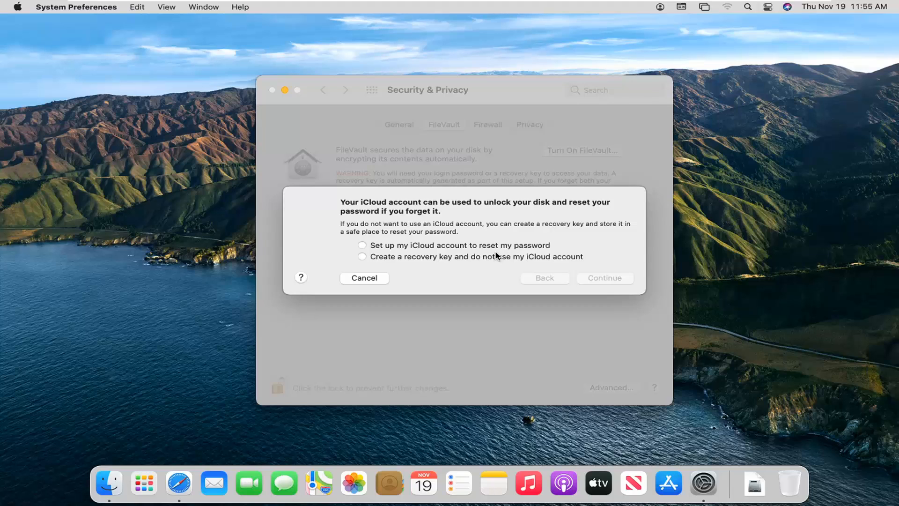
mouse_move(484, 270)
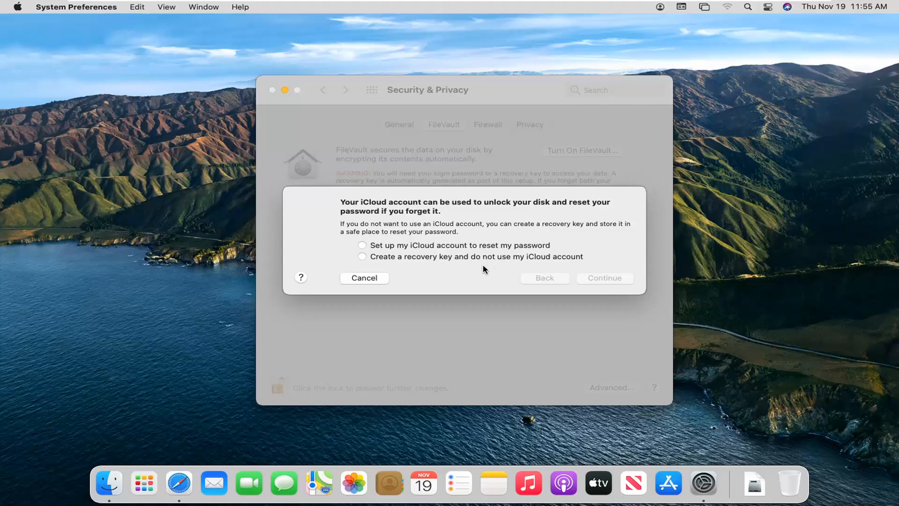
mouse_move(484, 269)
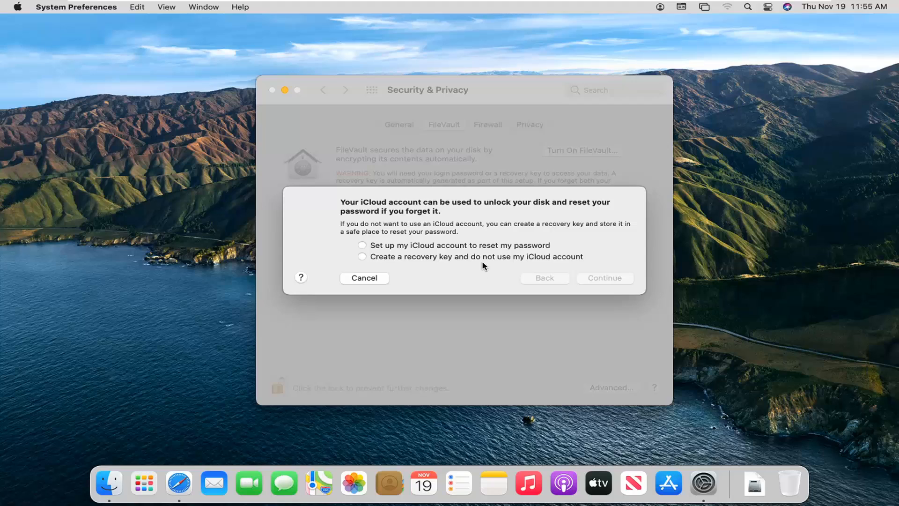
click(361, 255)
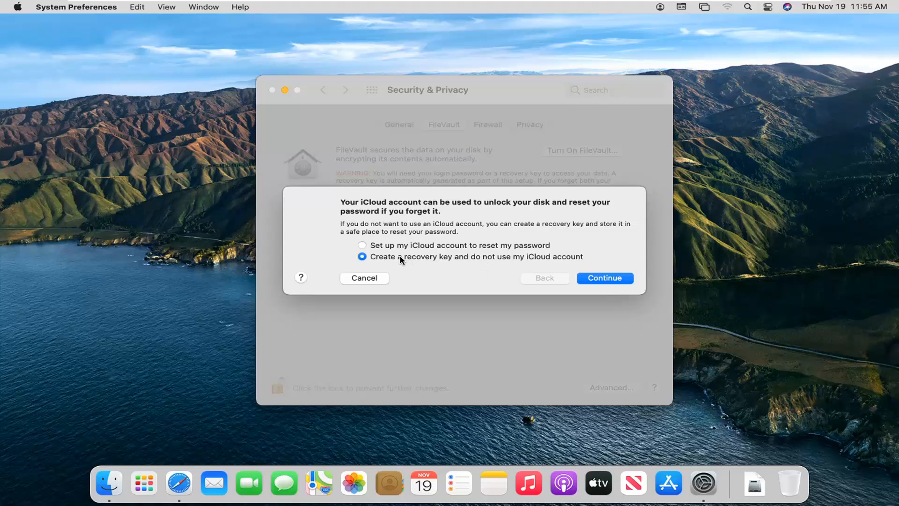
mouse_move(361, 245)
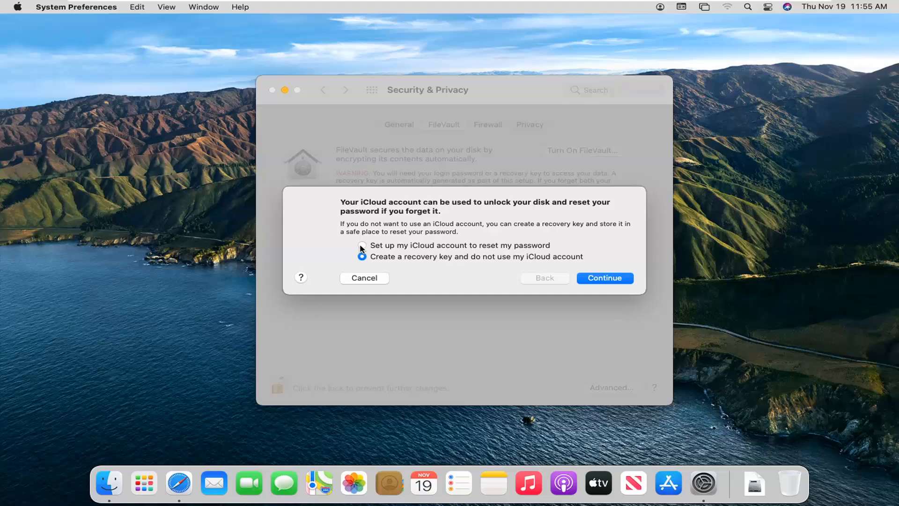
click(361, 257)
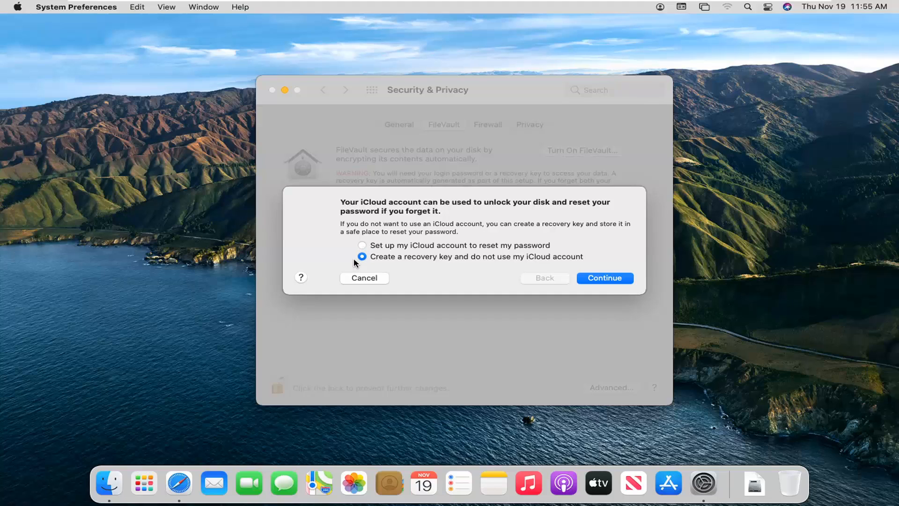
mouse_move(368, 246)
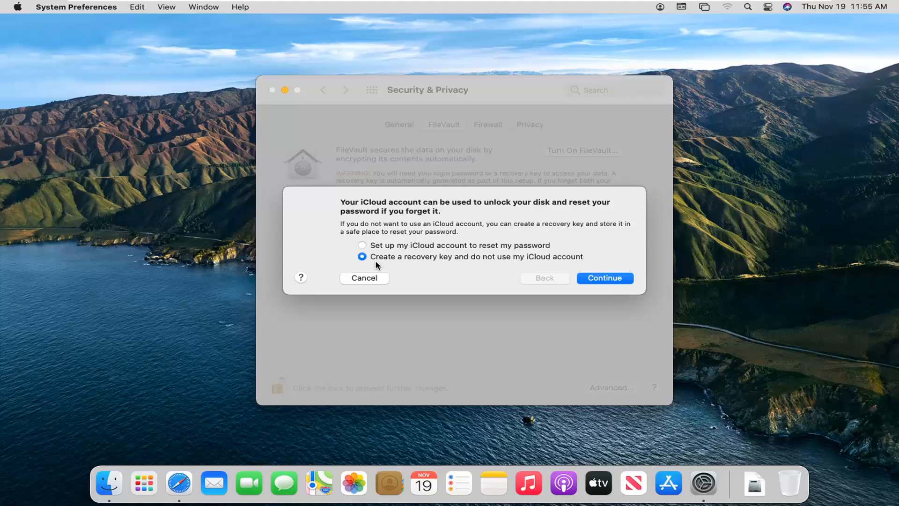
mouse_move(351, 258)
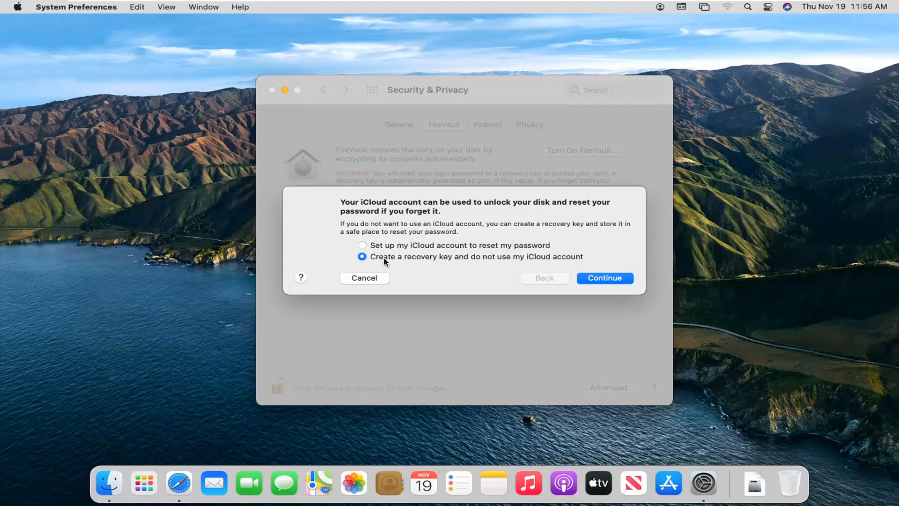
mouse_move(372, 261)
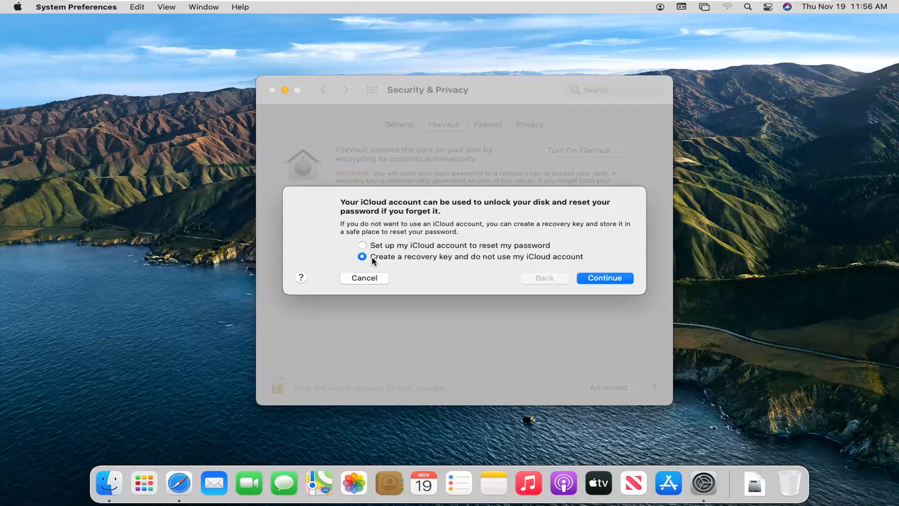
mouse_move(370, 260)
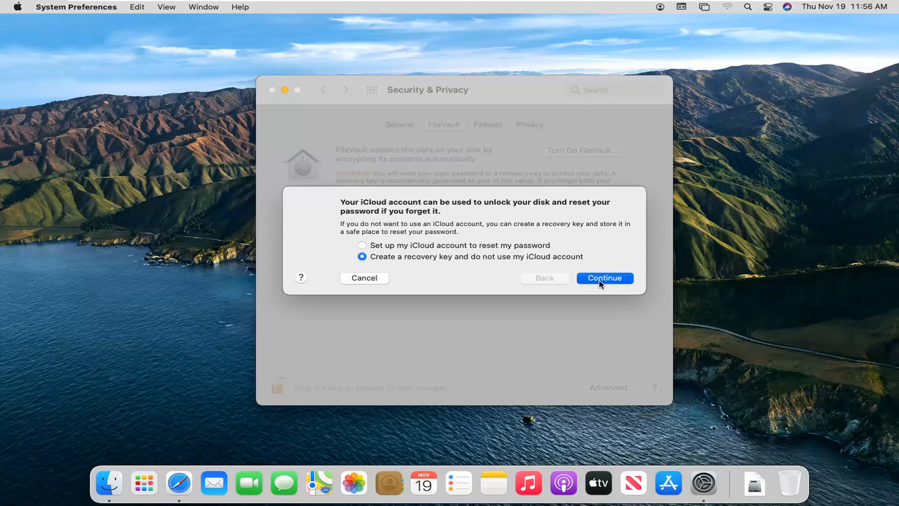
Continue to the generated recovery key and select its text
click(604, 278)
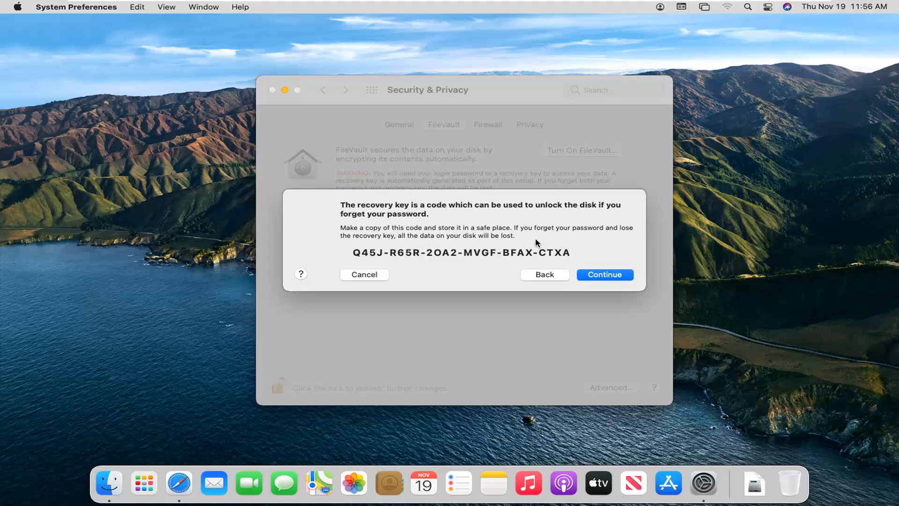
mouse_move(322, 258)
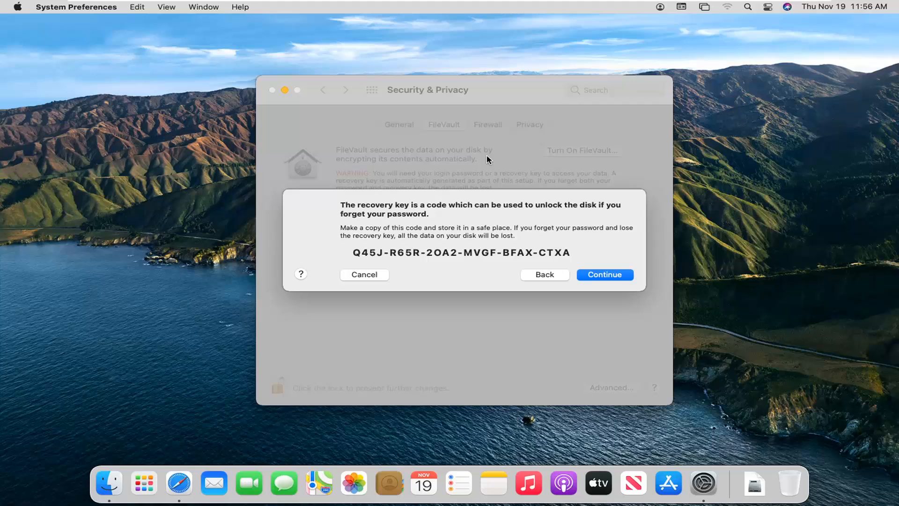
mouse_move(444, 272)
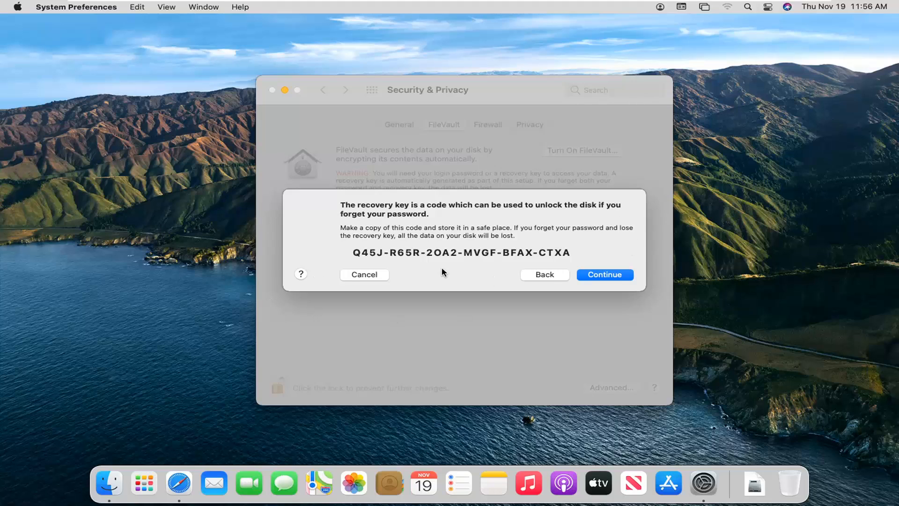
mouse_move(252, 271)
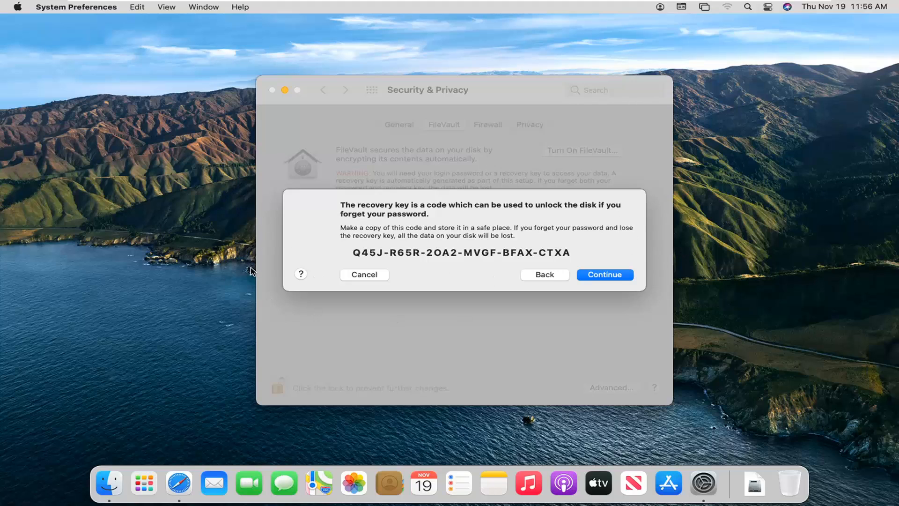
mouse_move(530, 211)
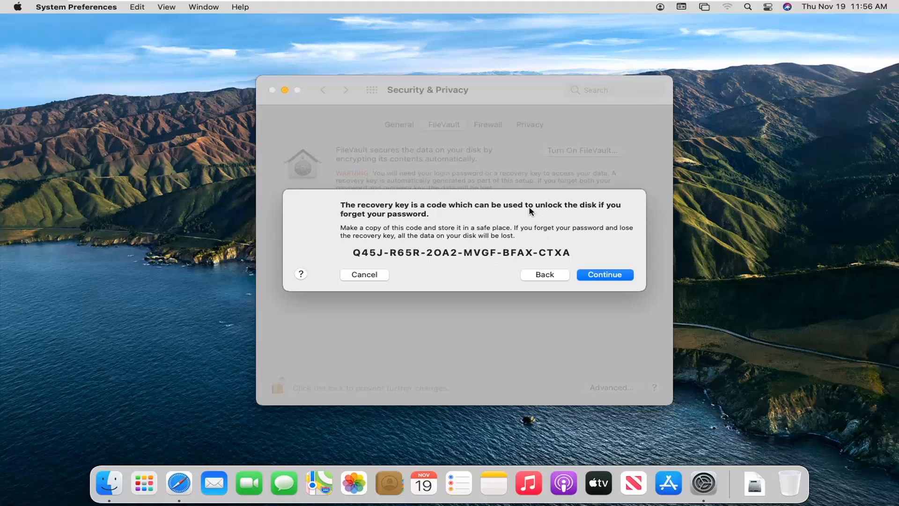
mouse_move(388, 234)
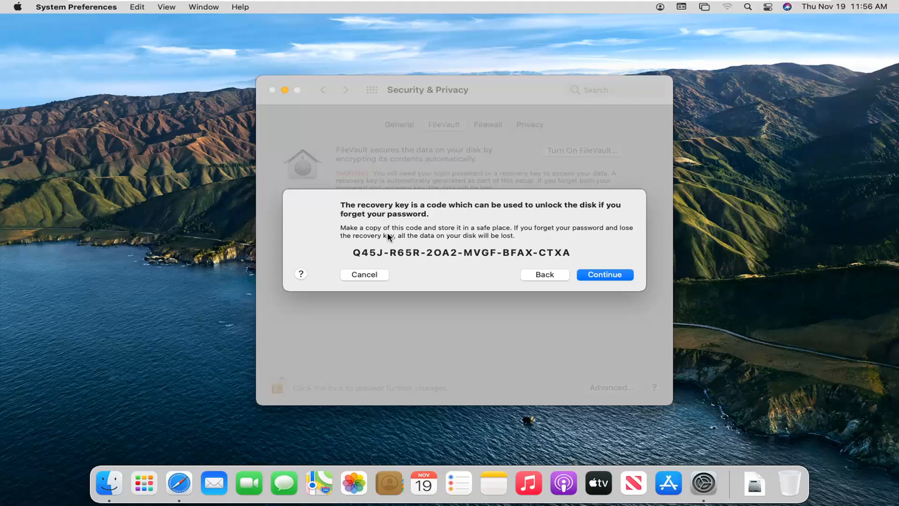
mouse_move(390, 257)
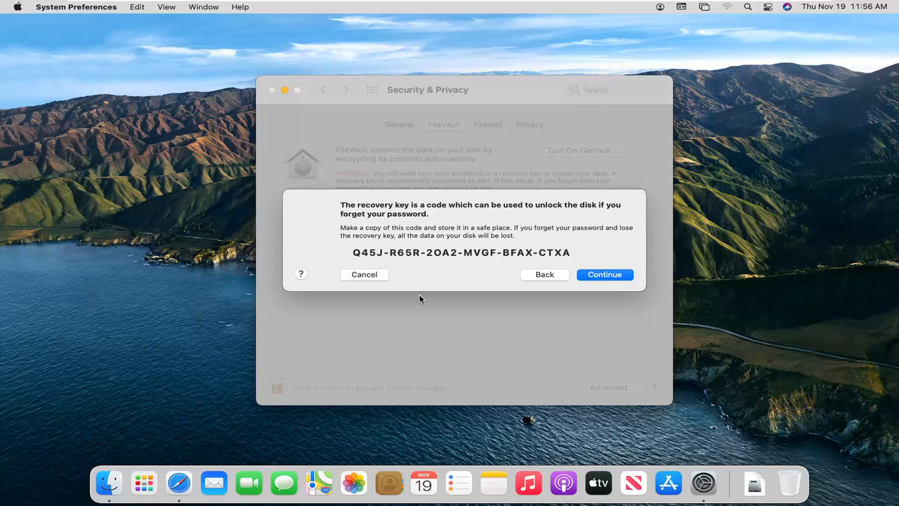
mouse_move(314, 240)
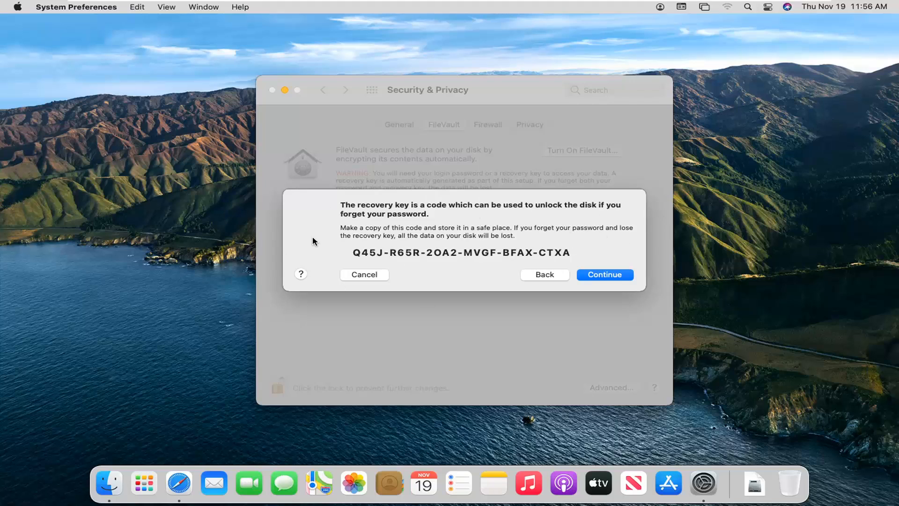
drag(497, 252, 578, 257)
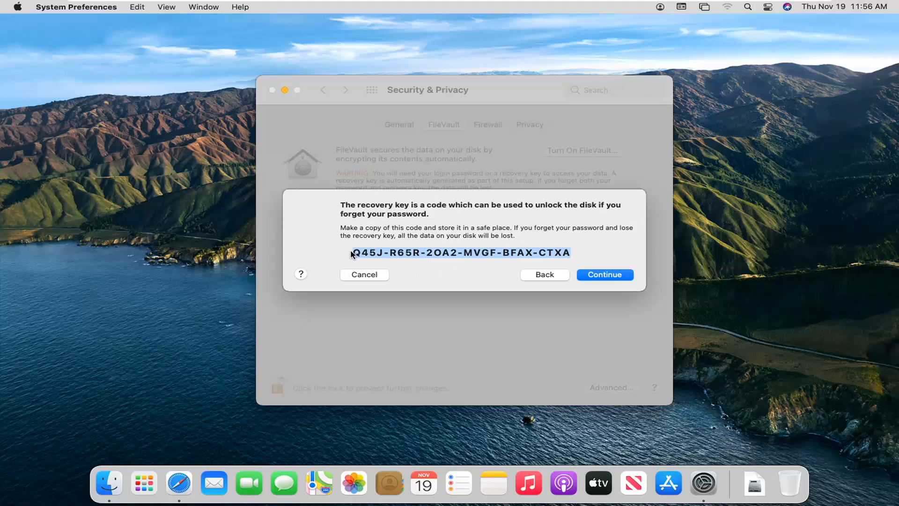
mouse_move(479, 266)
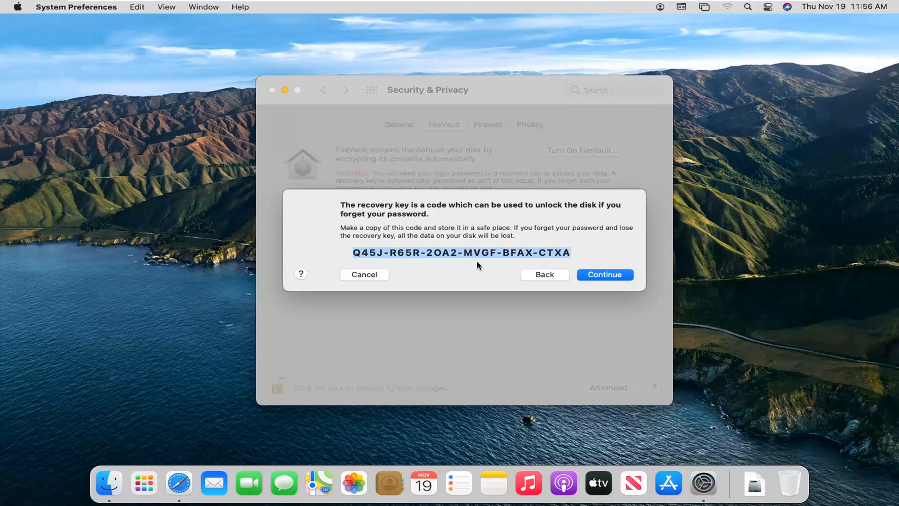
mouse_move(457, 249)
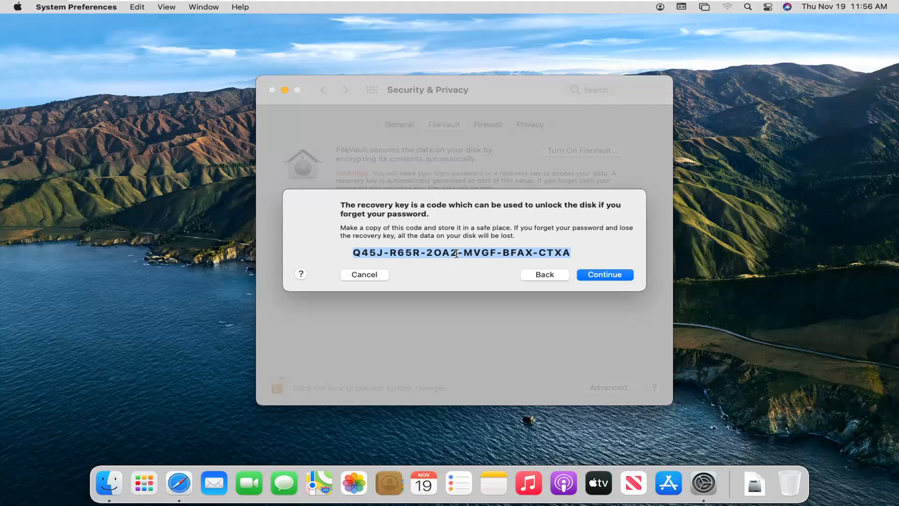
mouse_move(573, 285)
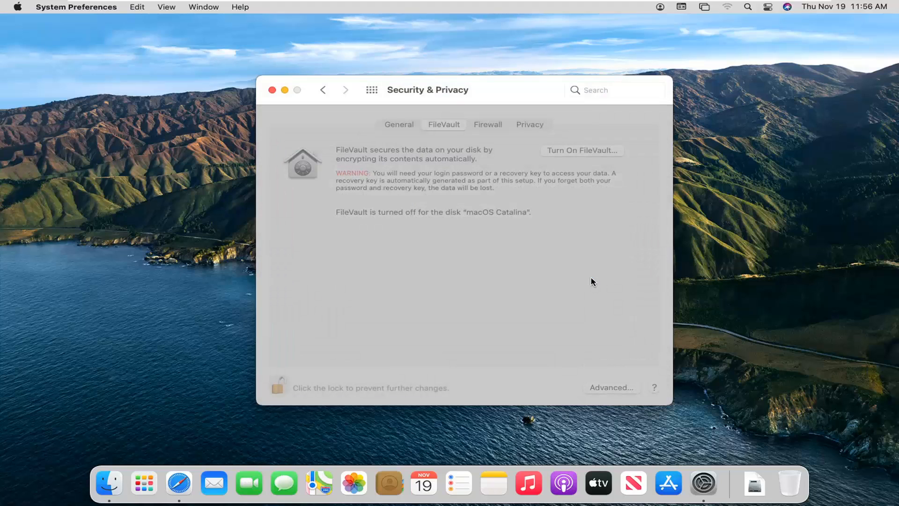
mouse_move(588, 281)
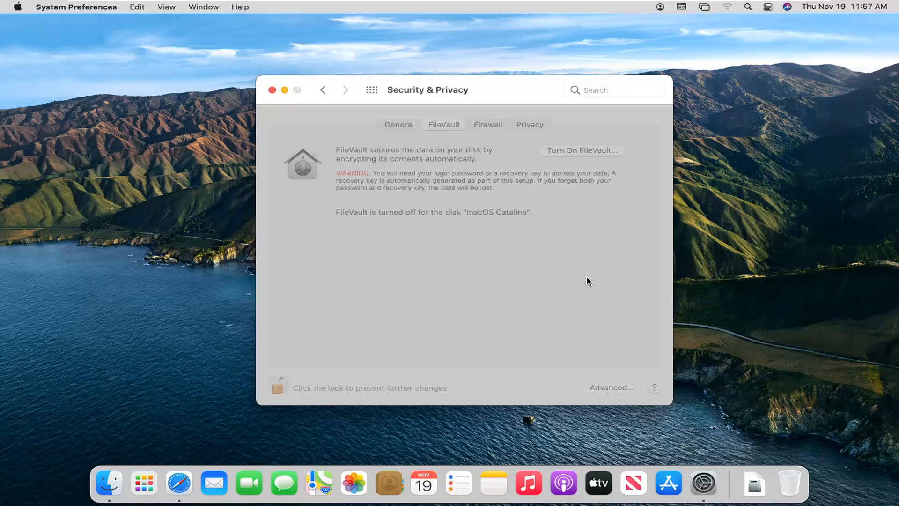
Turn on FileVault for the macOS Catalina disk so encryption begins
click(582, 150)
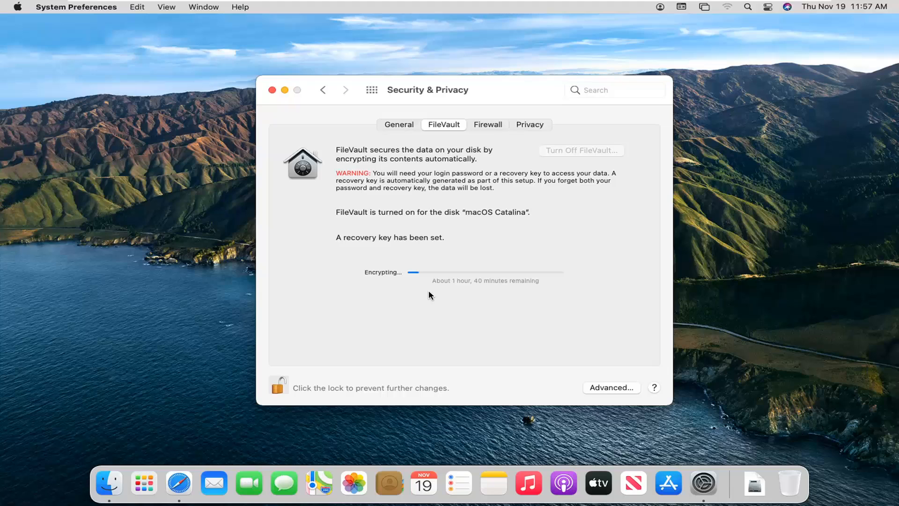
mouse_move(509, 290)
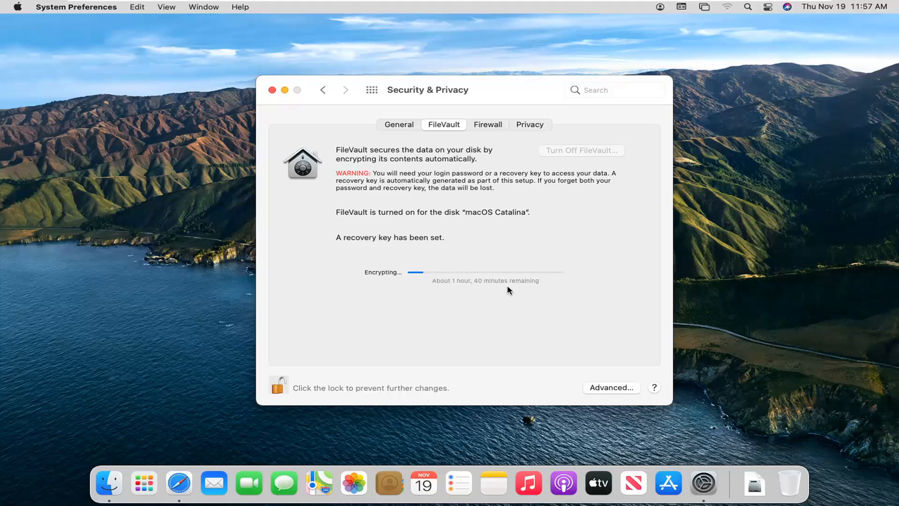
mouse_move(528, 302)
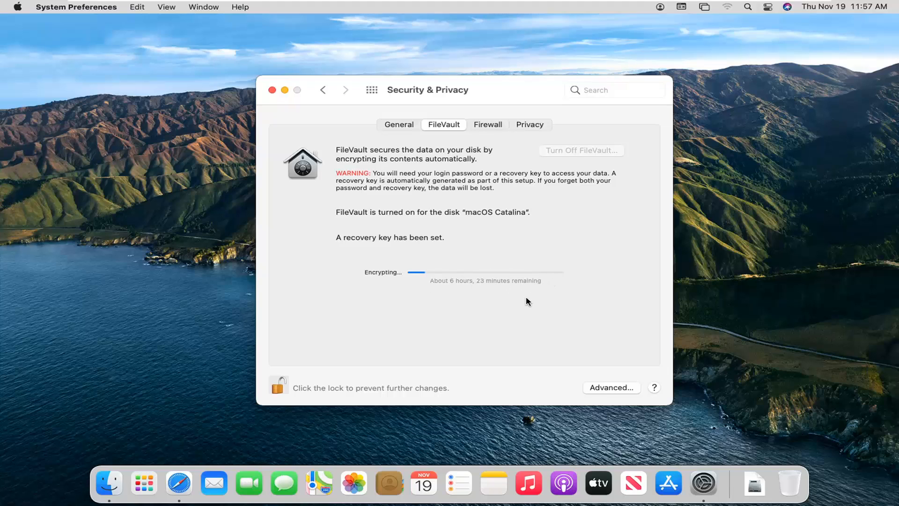
mouse_move(528, 339)
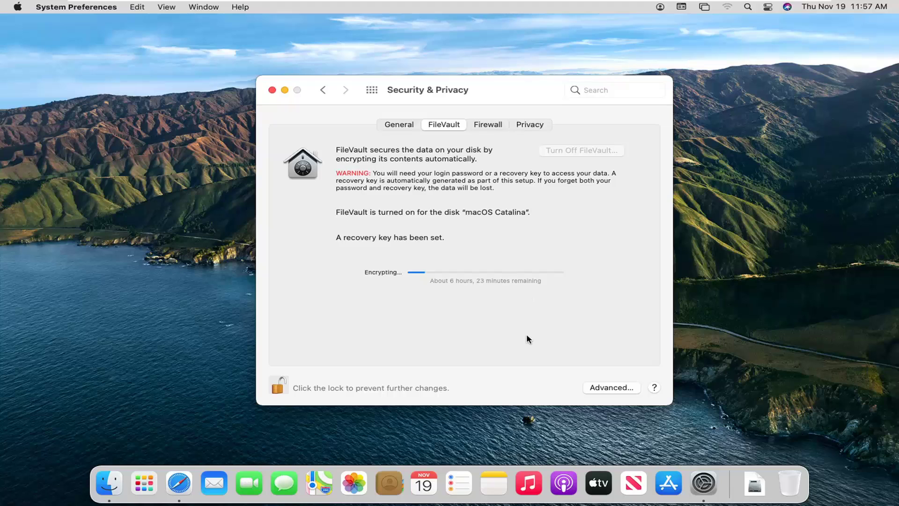
click(611, 387)
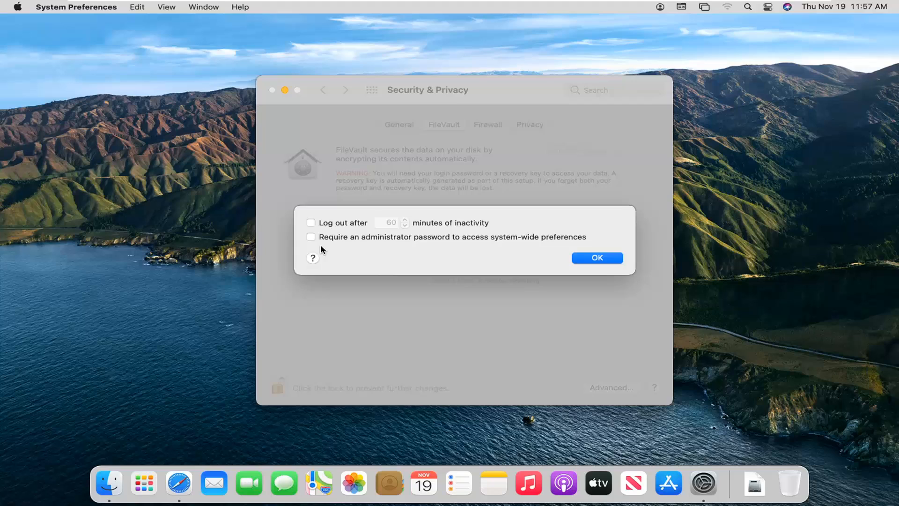
mouse_move(441, 154)
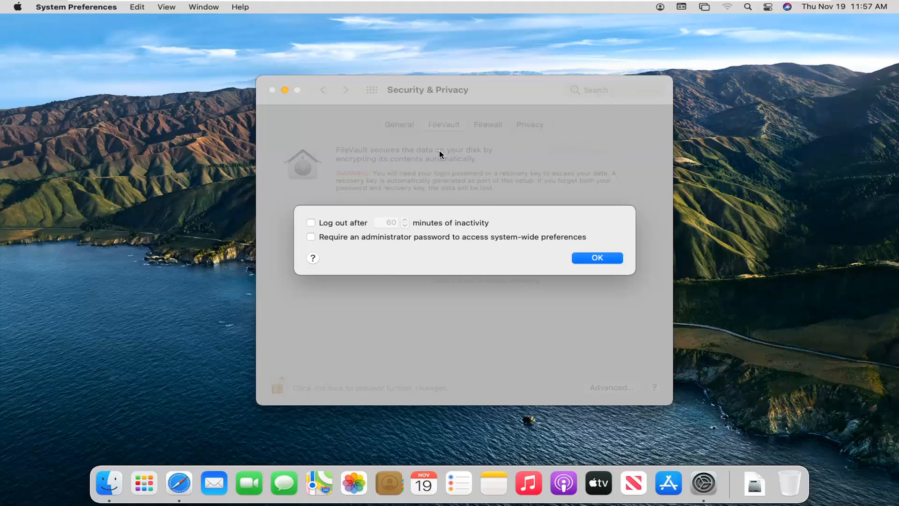
mouse_move(458, 137)
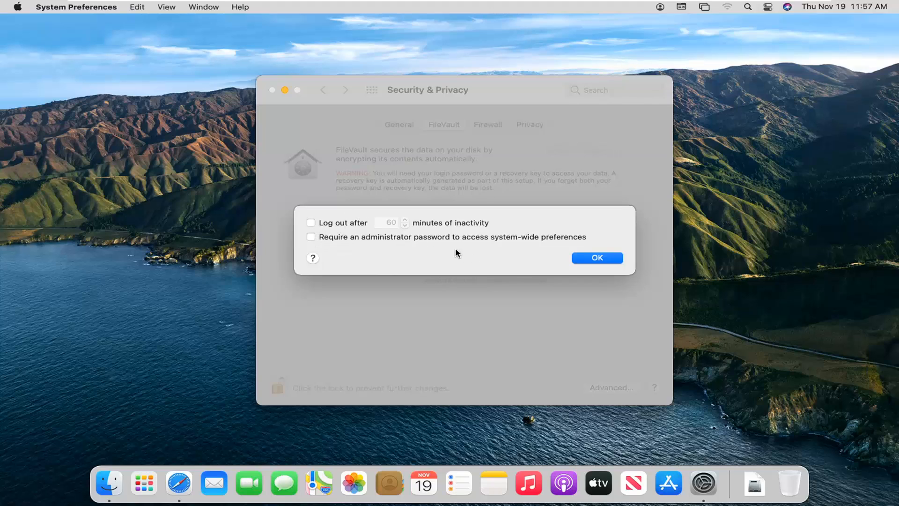
mouse_move(449, 298)
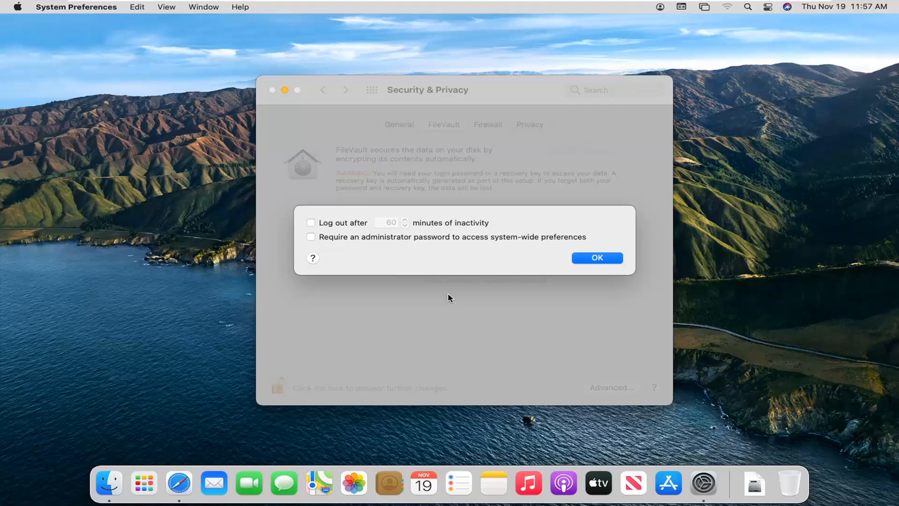
click(597, 257)
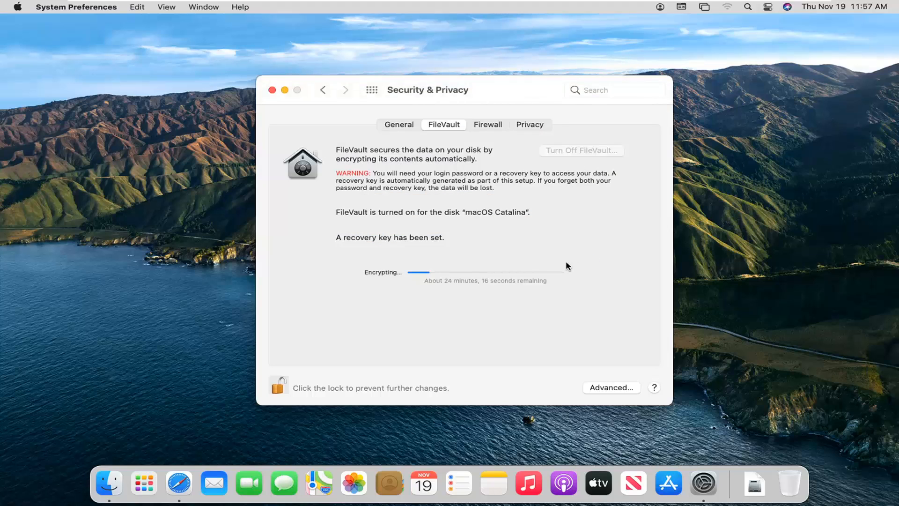